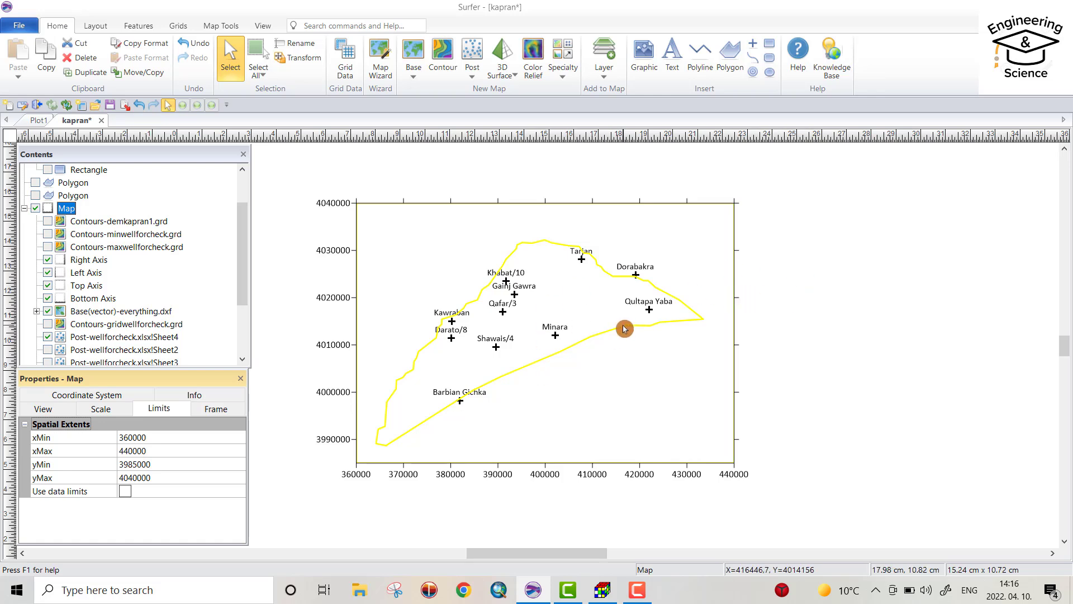
mouse_move(559, 321)
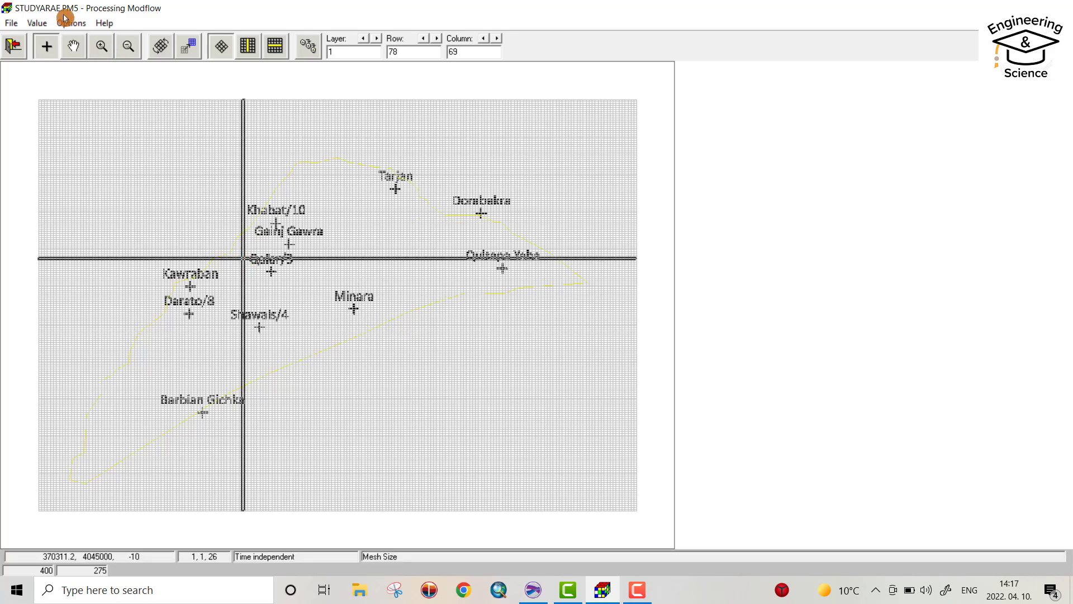
Apply the Environment display settings with the Grid component left switched off.
left_click(72, 23)
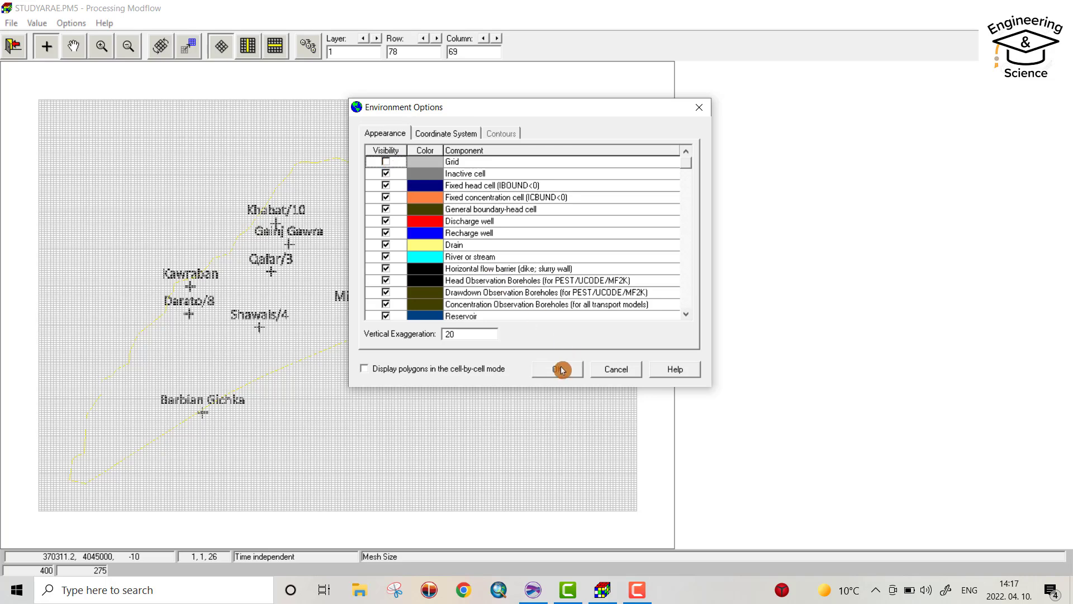
left_click(557, 369)
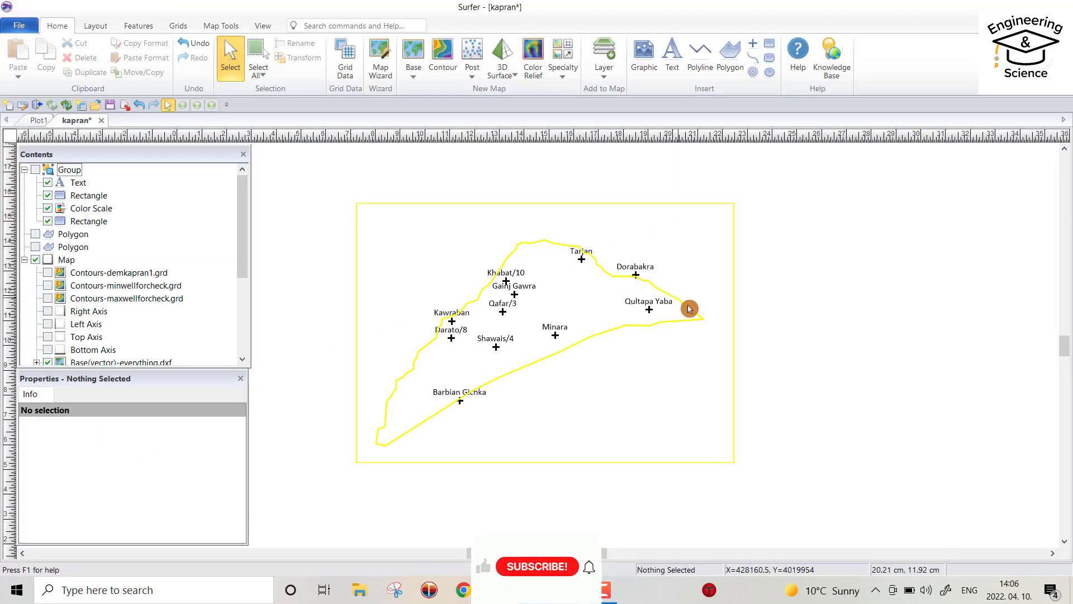
mouse_move(611, 364)
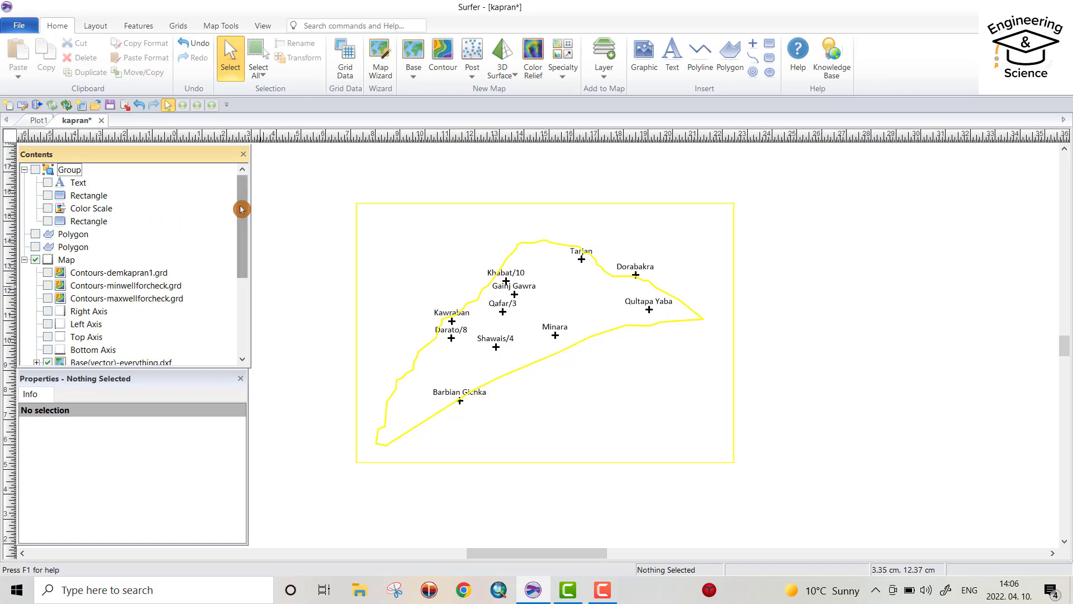
scroll("down", 3)
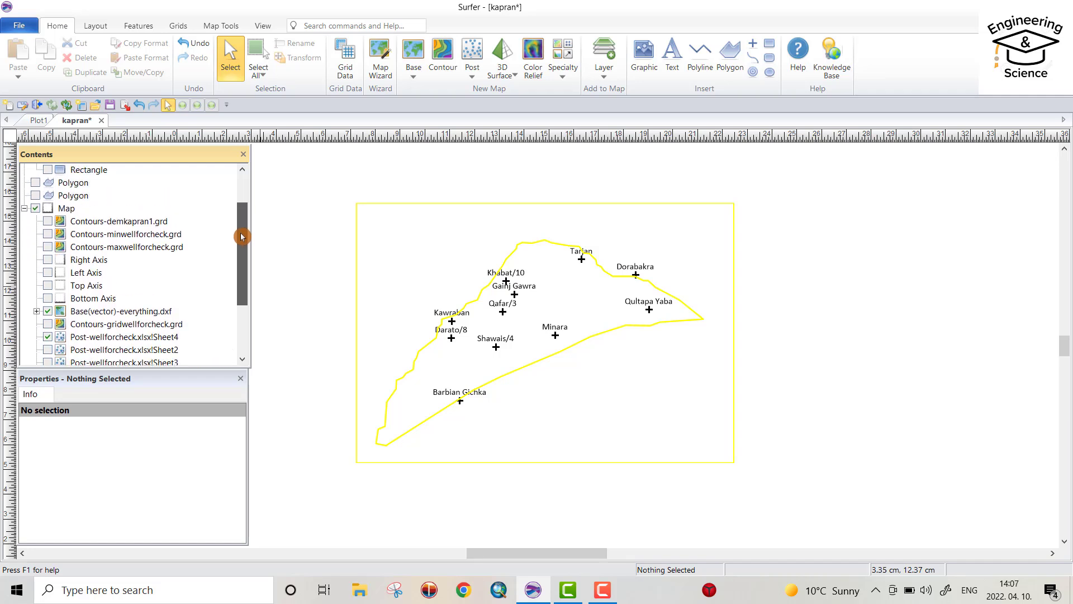
left_click(48, 246)
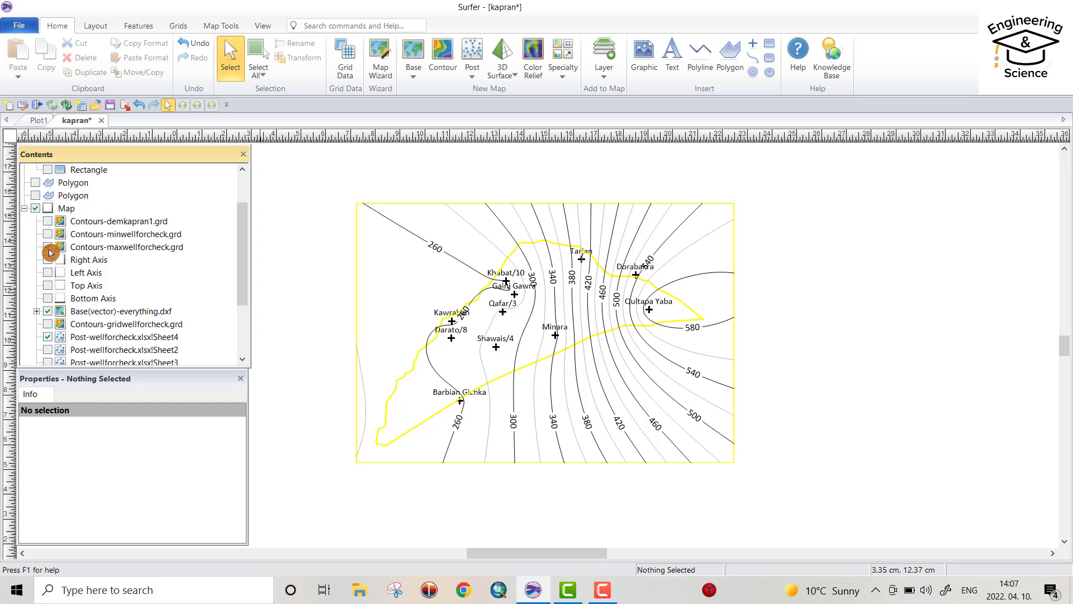
left_click(48, 246)
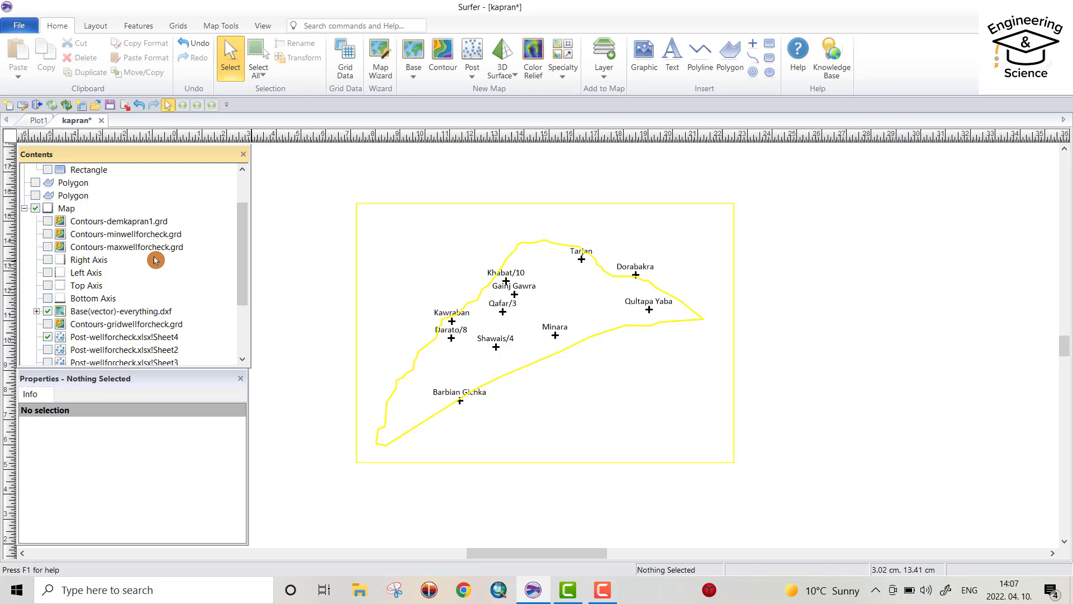
mouse_move(736, 231)
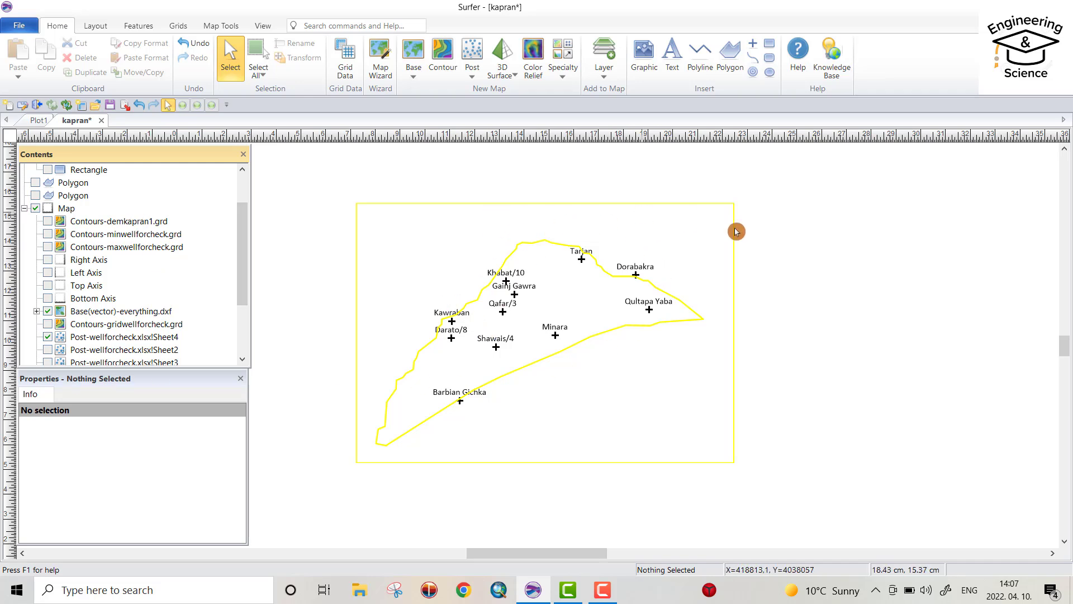
mouse_move(565, 258)
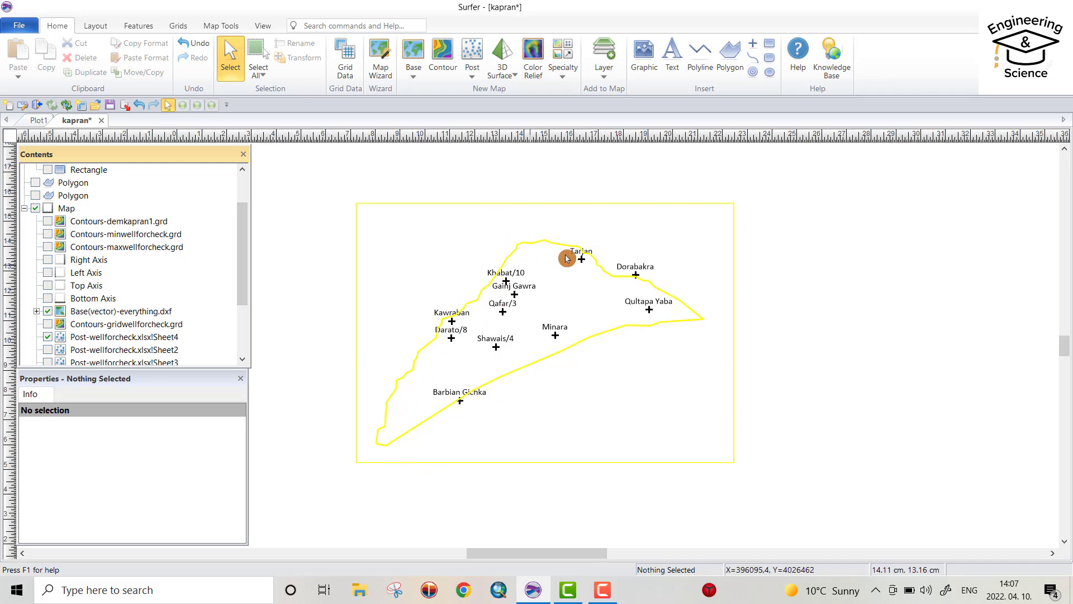
mouse_move(592, 313)
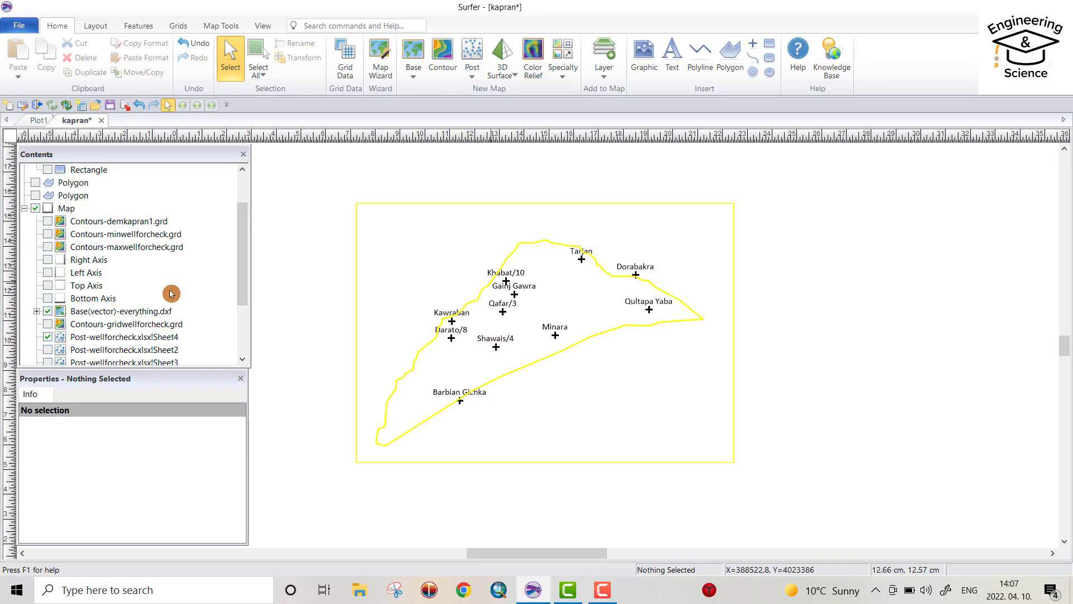
mouse_move(190, 228)
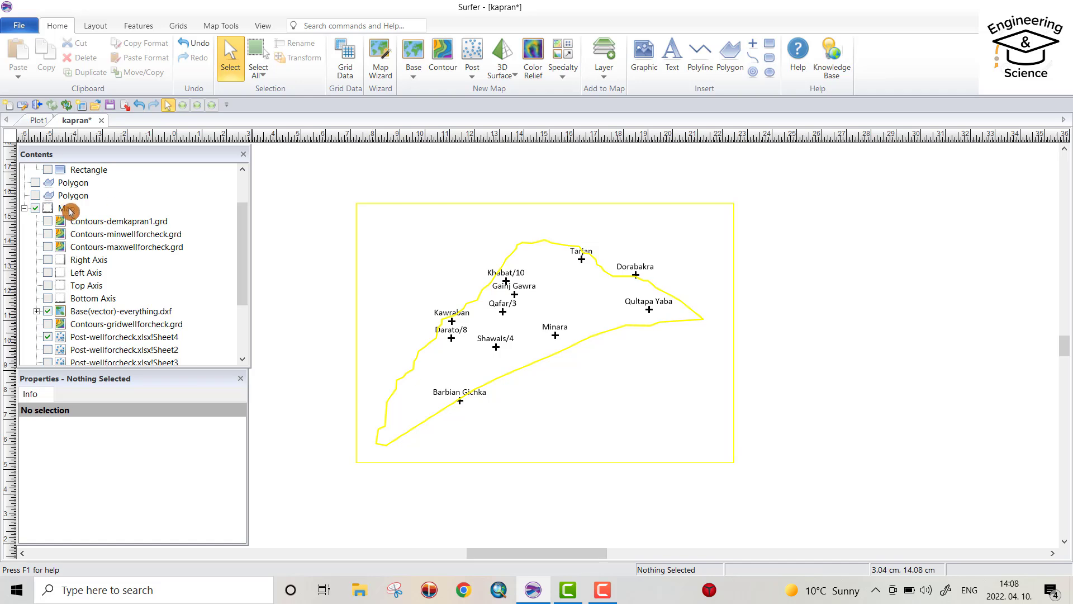
Export the whole Map object as DXF named studyarea into the youtube folder.
left_click(66, 208)
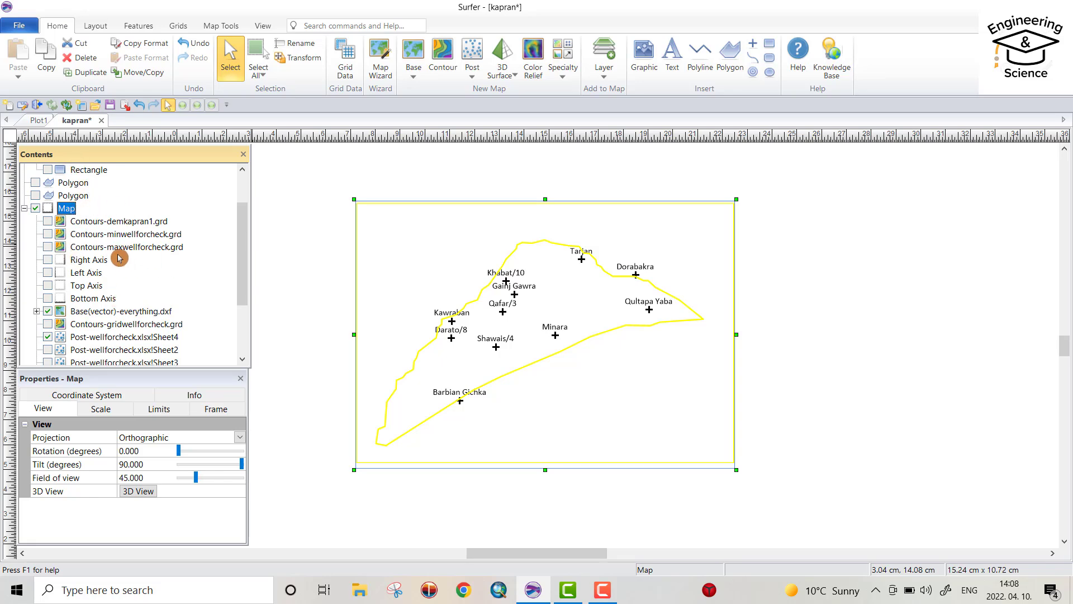
left_click(19, 25)
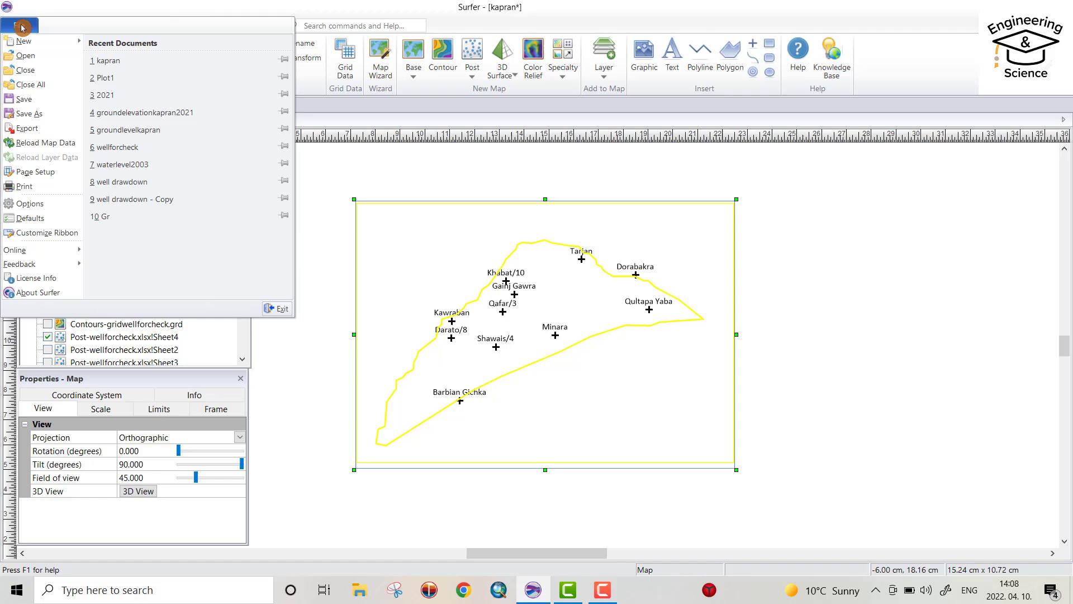
left_click(26, 129)
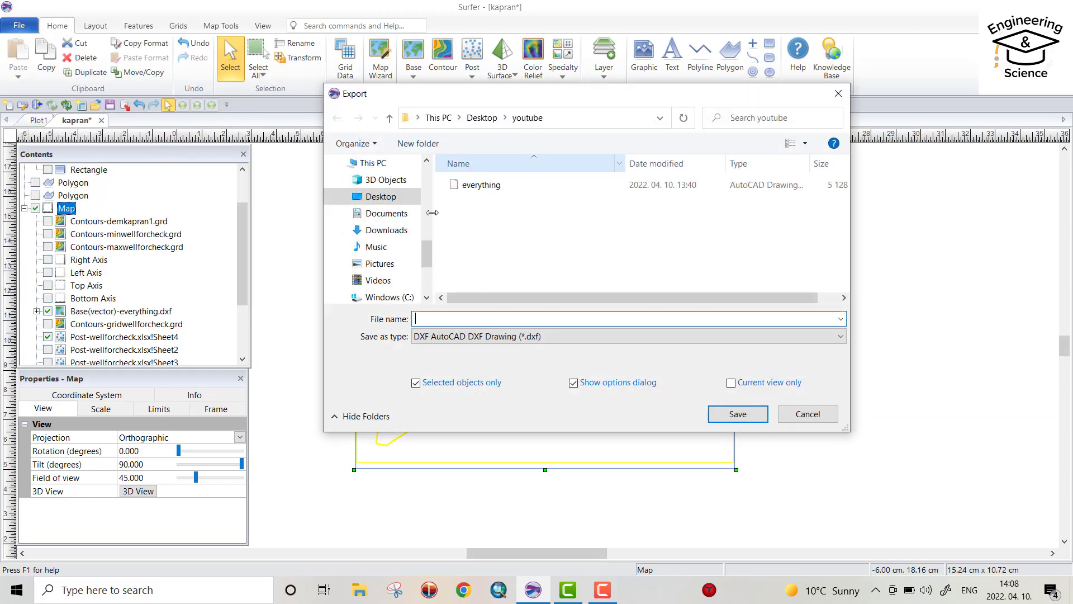
left_click(842, 336)
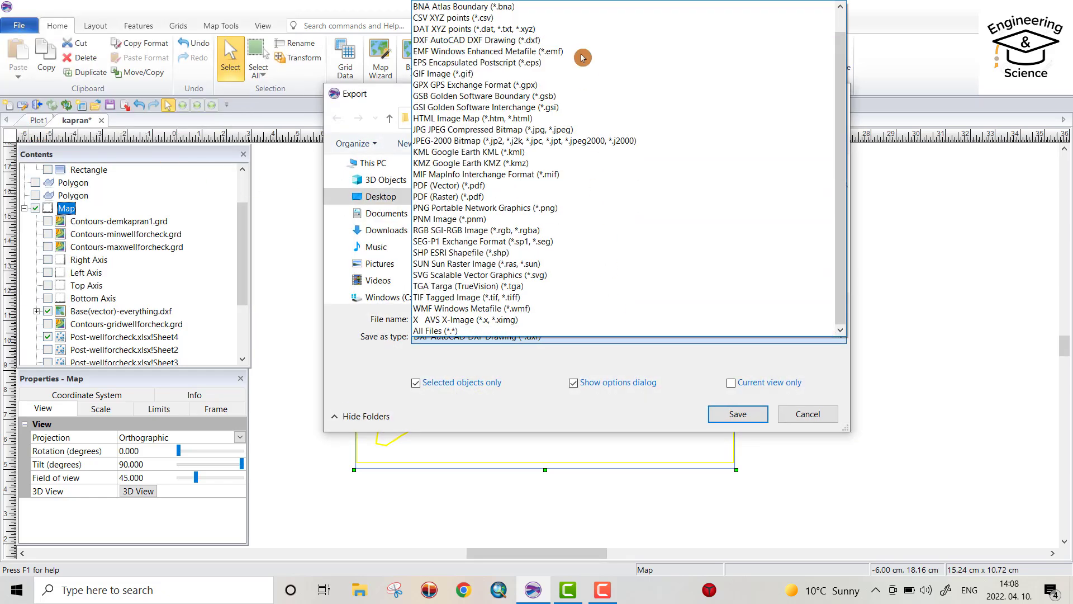
left_click(472, 118)
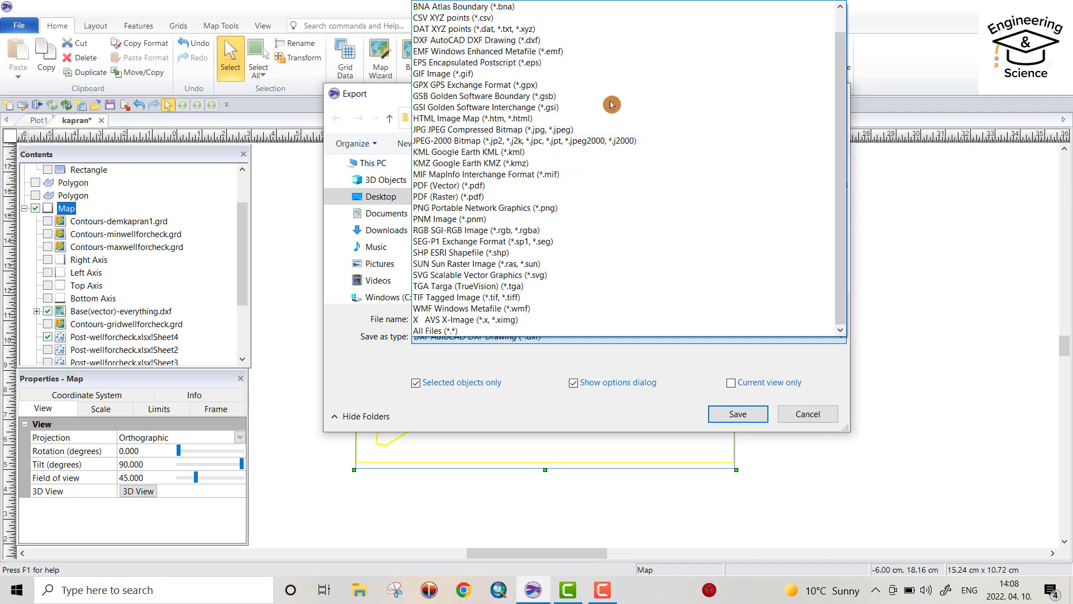
left_click(492, 52)
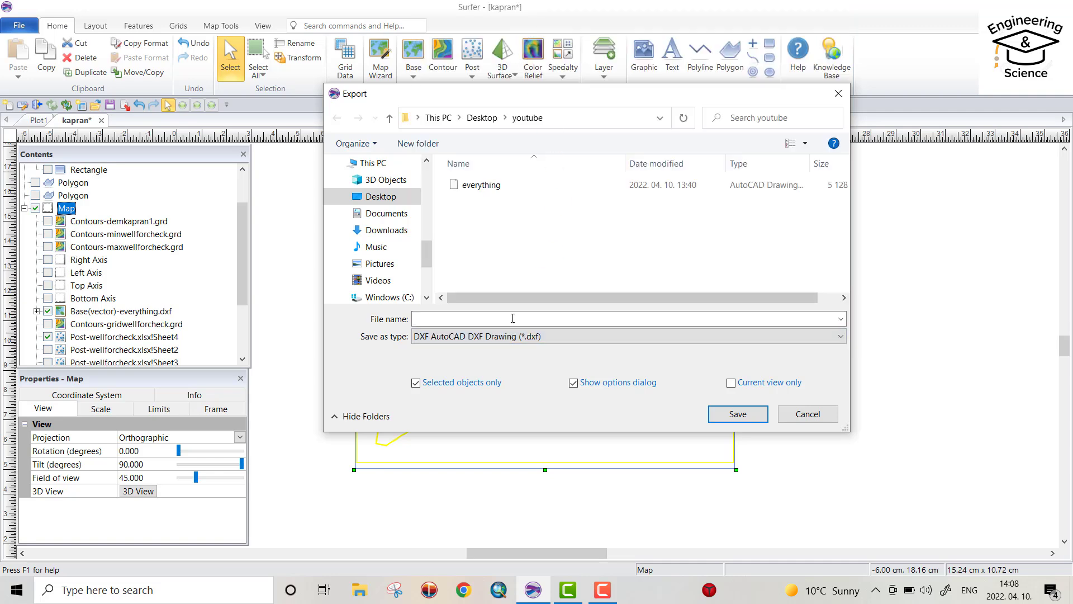
type("studyarea")
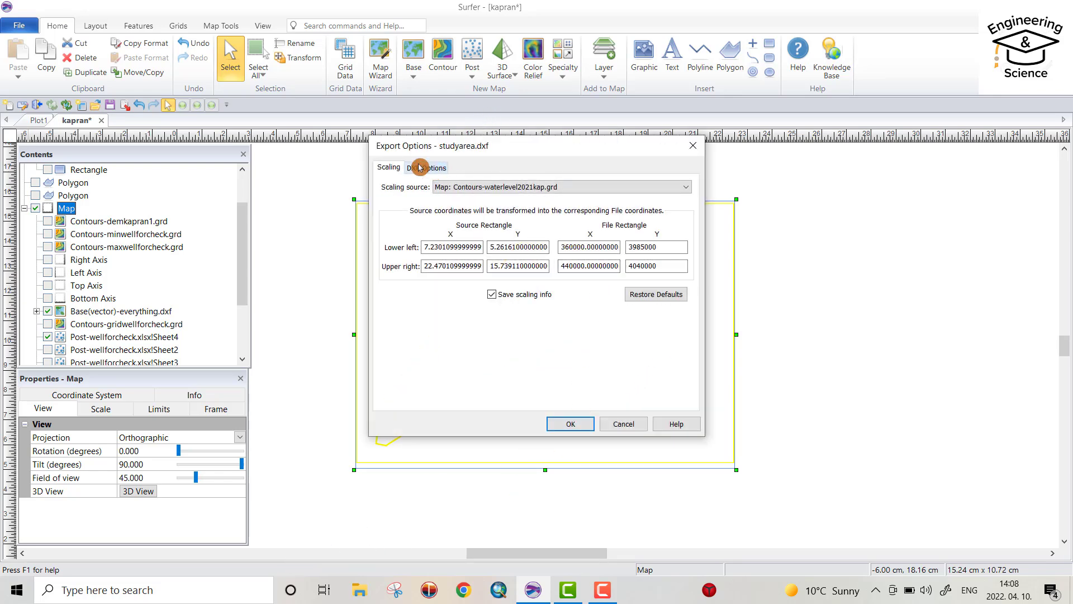
Set the DXF export to AutoCAD Release 13 format and adjust the solid-fill checkbox.
left_click(426, 167)
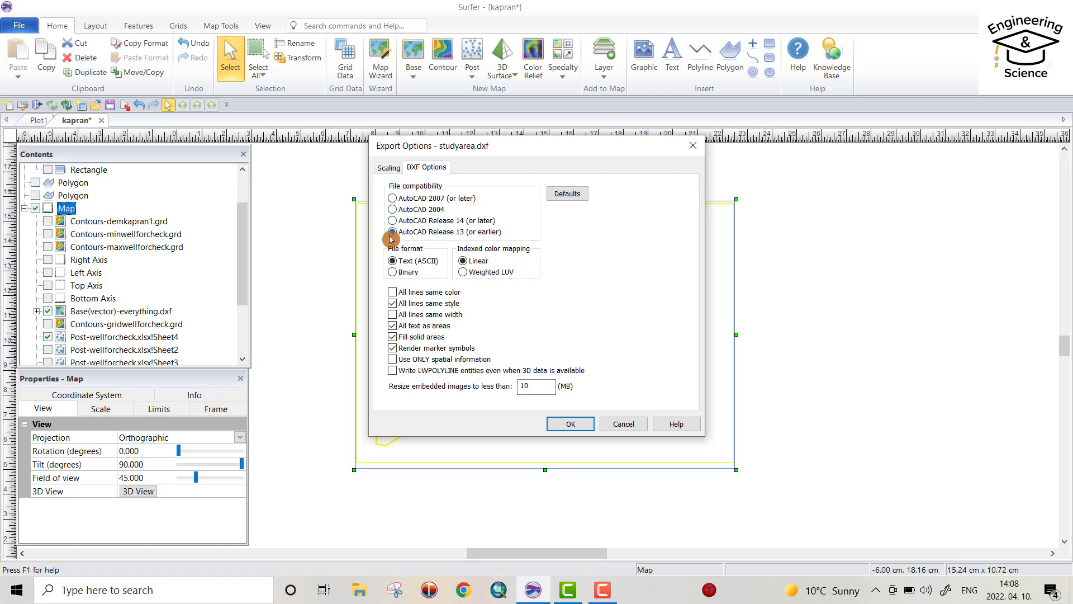
left_click(392, 233)
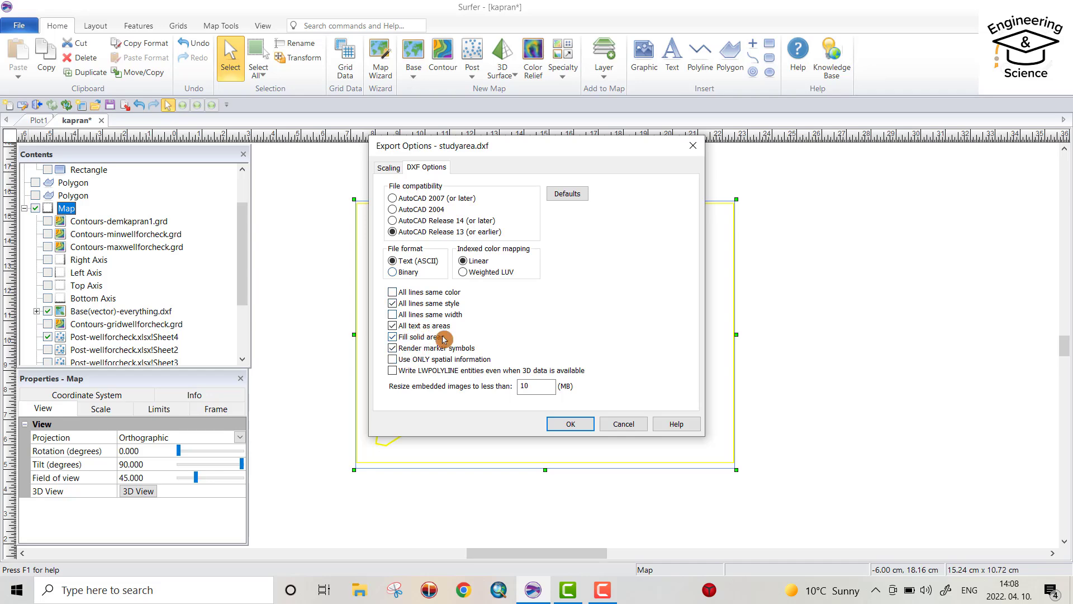
left_click(569, 424)
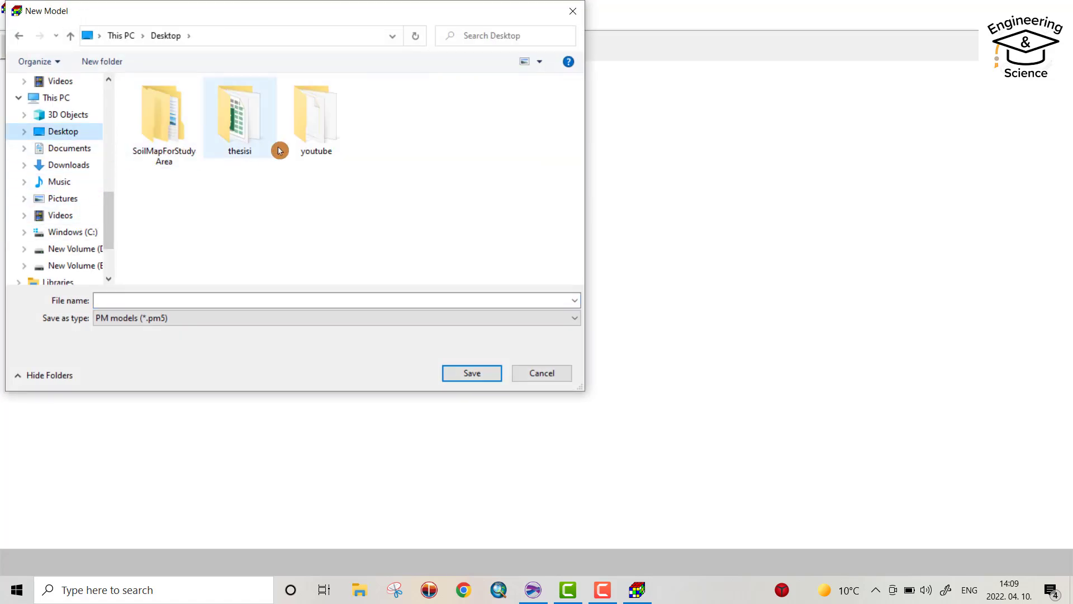
Save the new model as studyarae in the Desktop youtube folder.
double_click(315, 116)
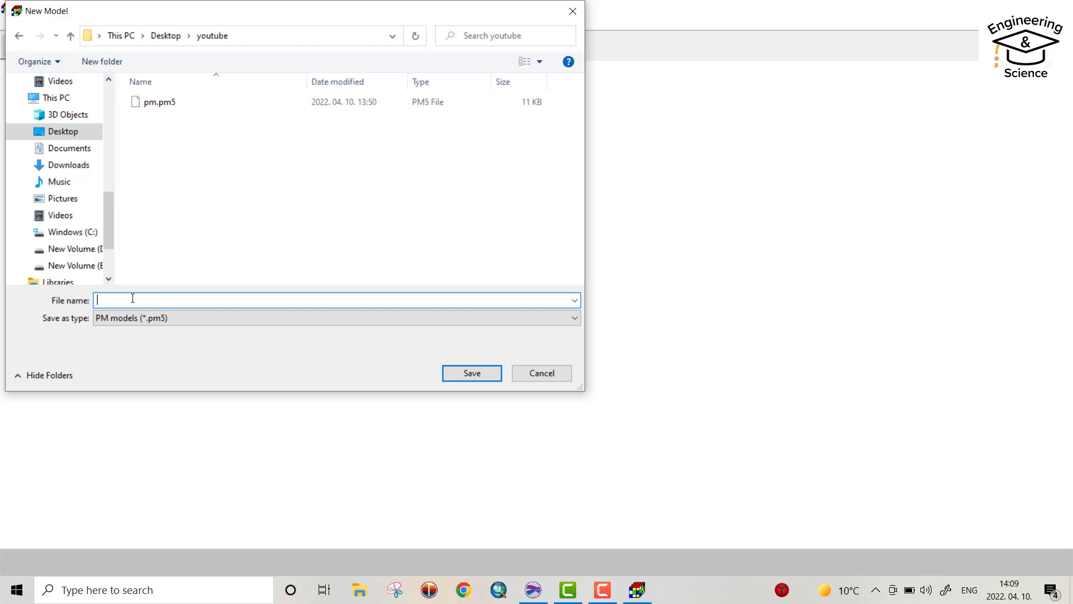
type("studyarae")
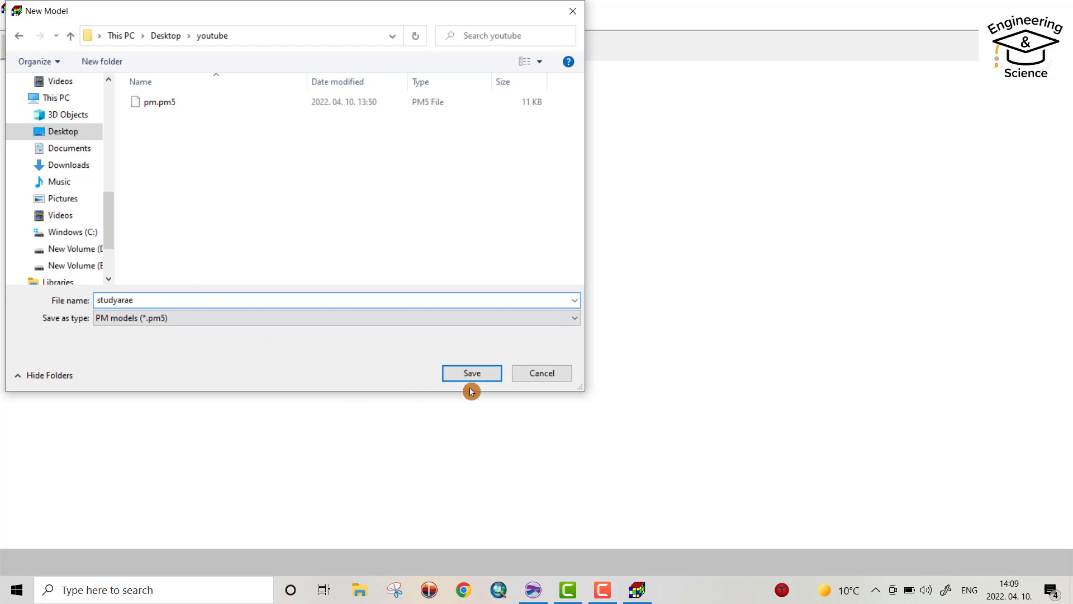
left_click(471, 373)
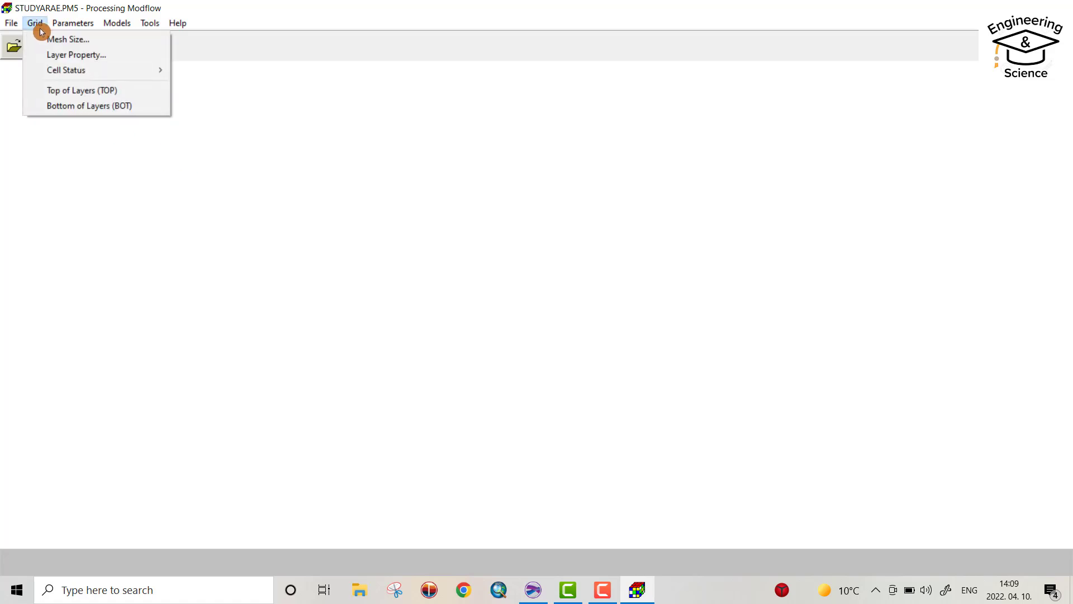
Switch to the Surfer well map and view its coordinate limits.
left_click(68, 39)
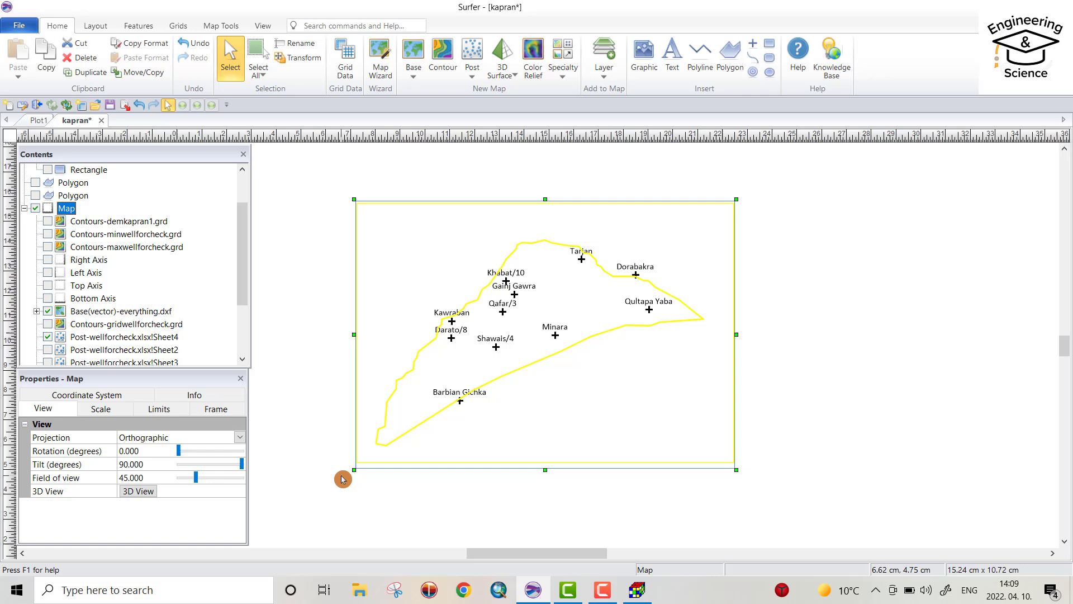
mouse_move(681, 457)
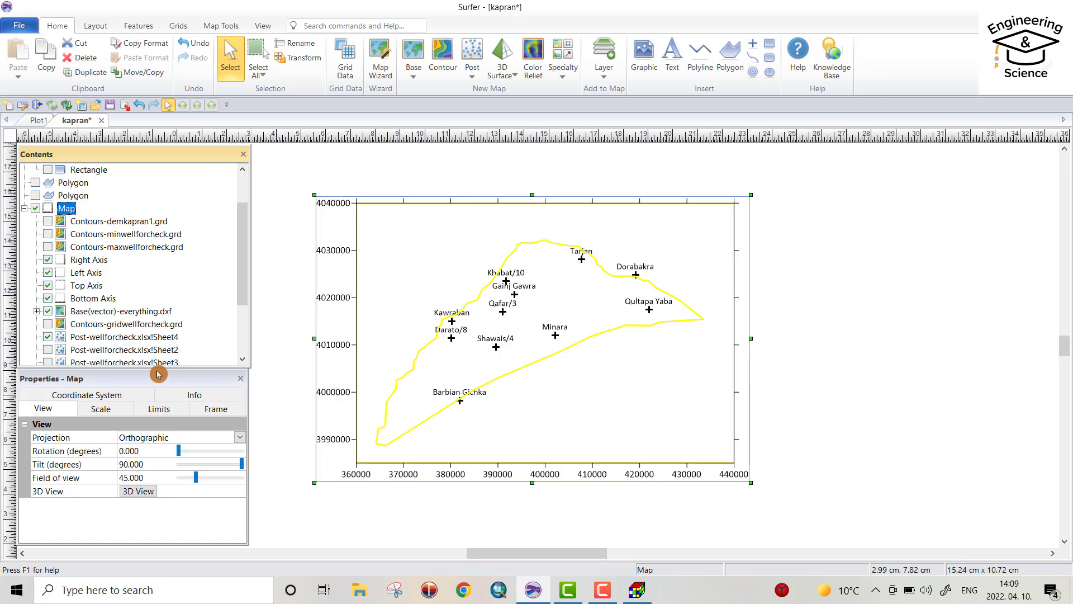
left_click(157, 409)
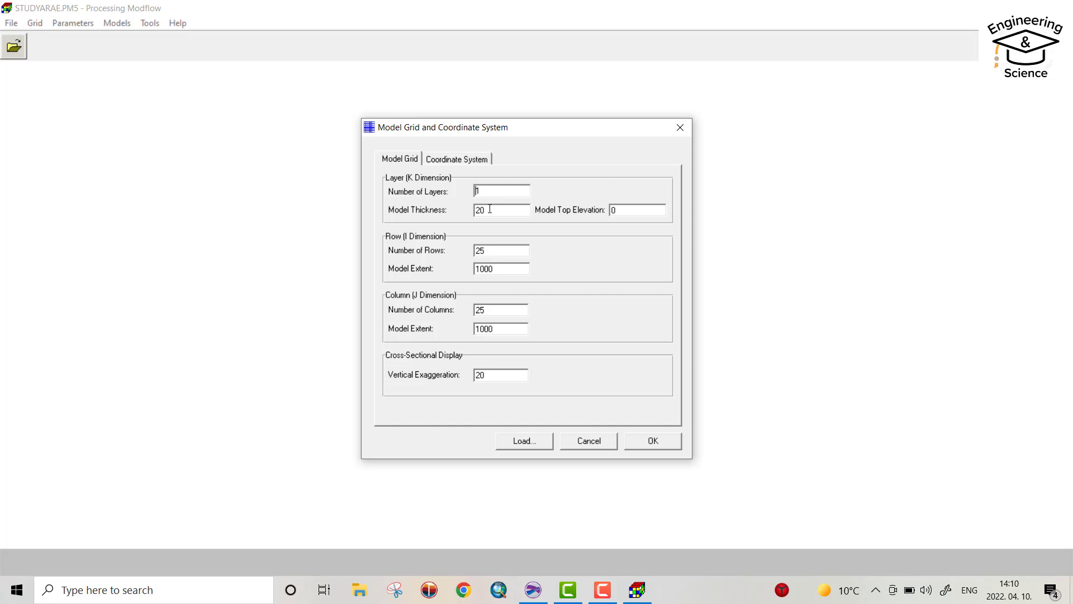
mouse_move(516, 249)
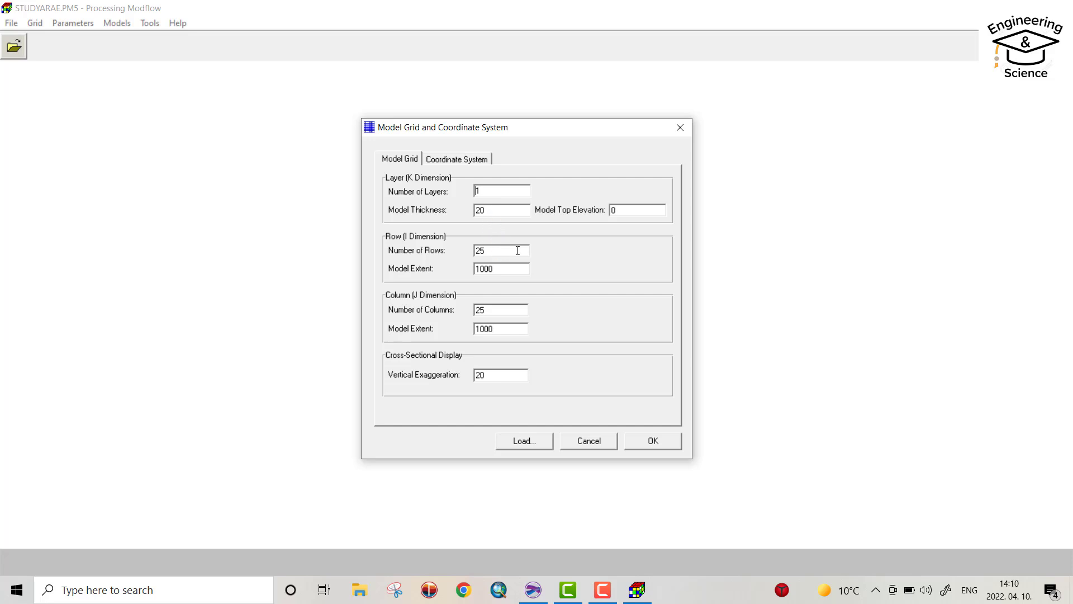
Set the mesh to 200 rows over 55000 and 200 columns over 80000 and apply it.
triple_click(501, 249)
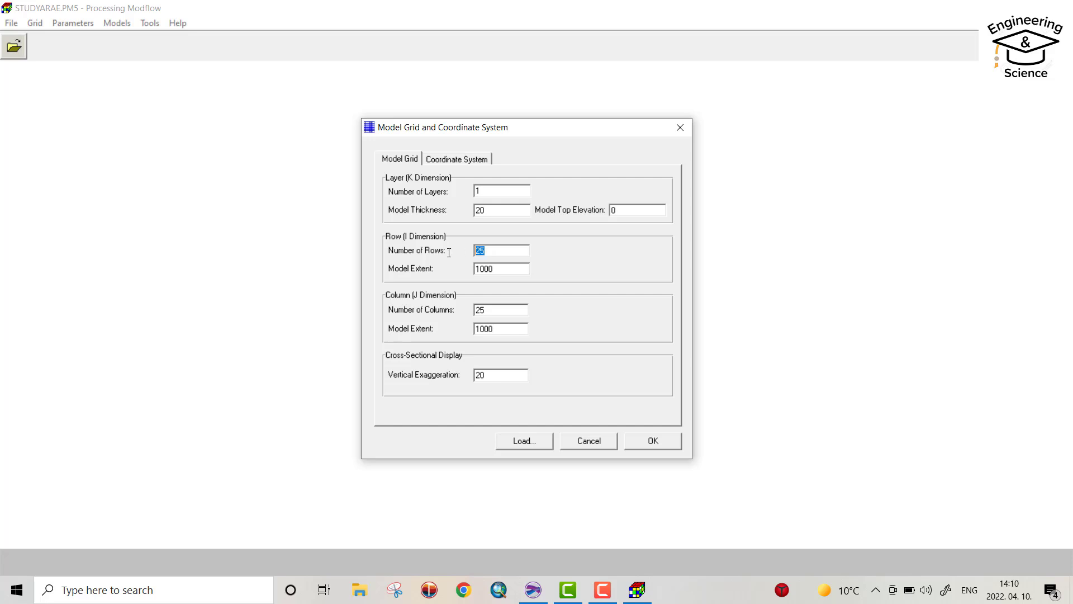
type("200")
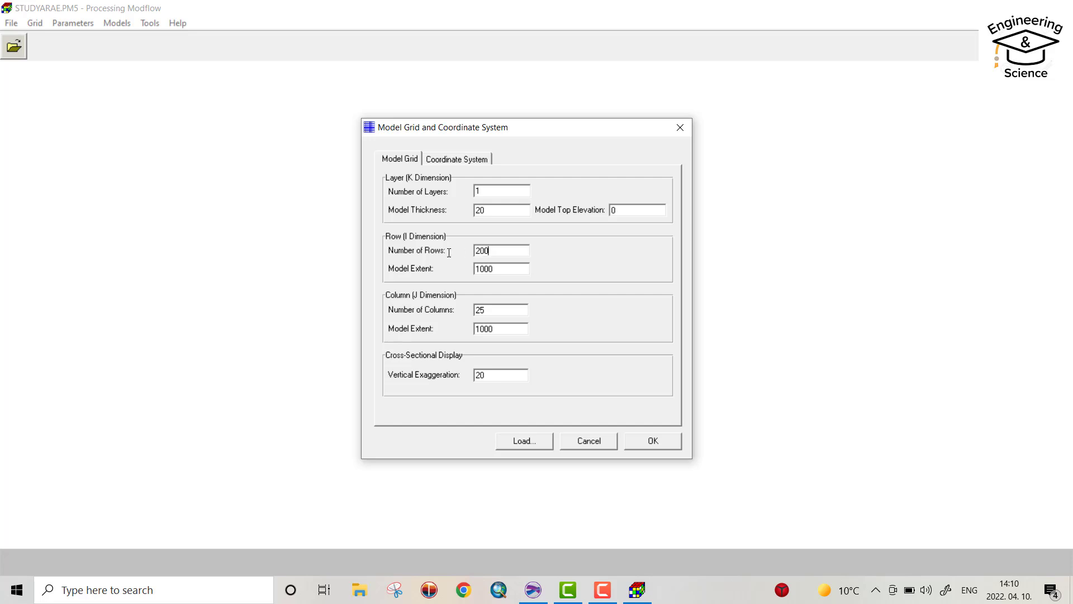
left_click(501, 268)
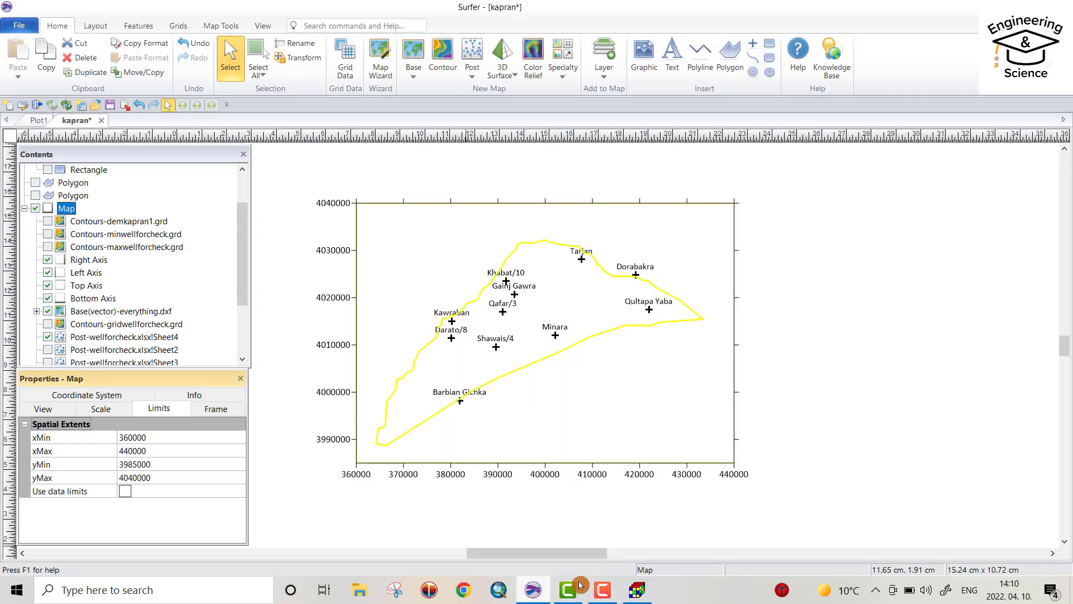
mouse_move(358, 463)
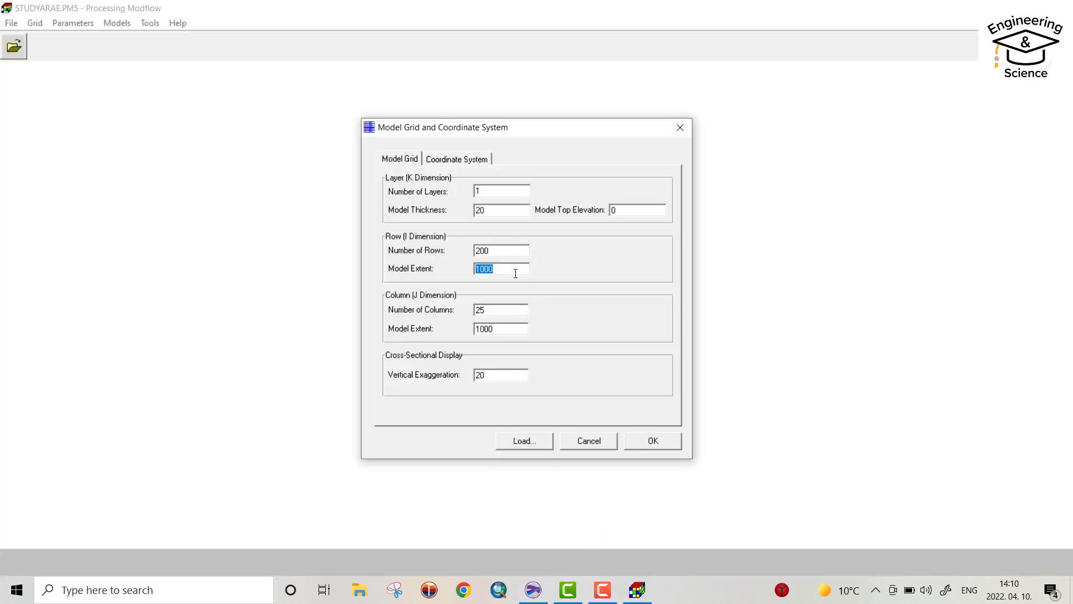
type("550")
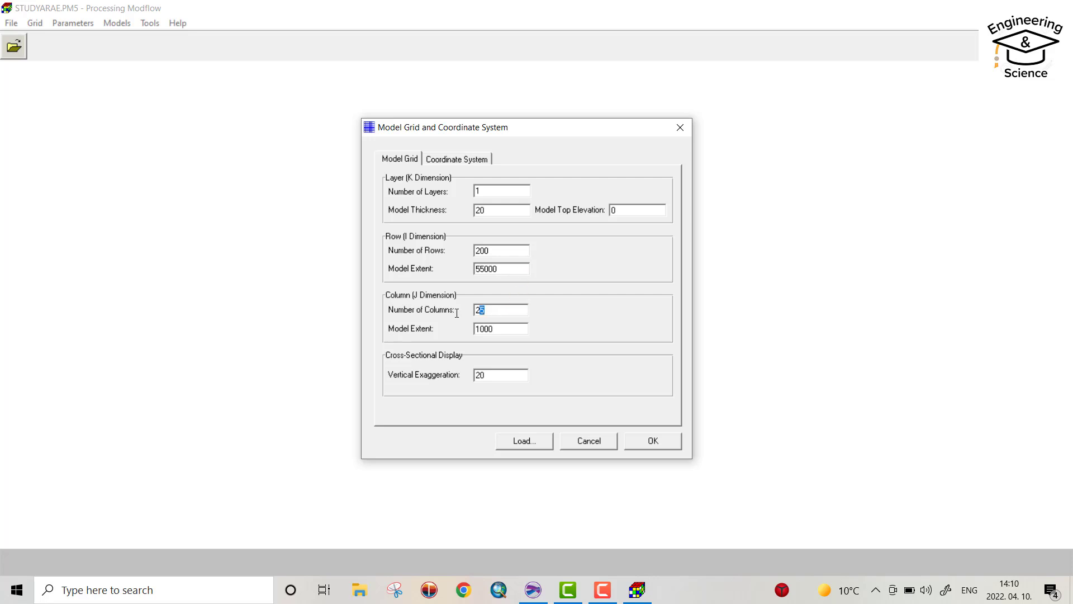
type("00")
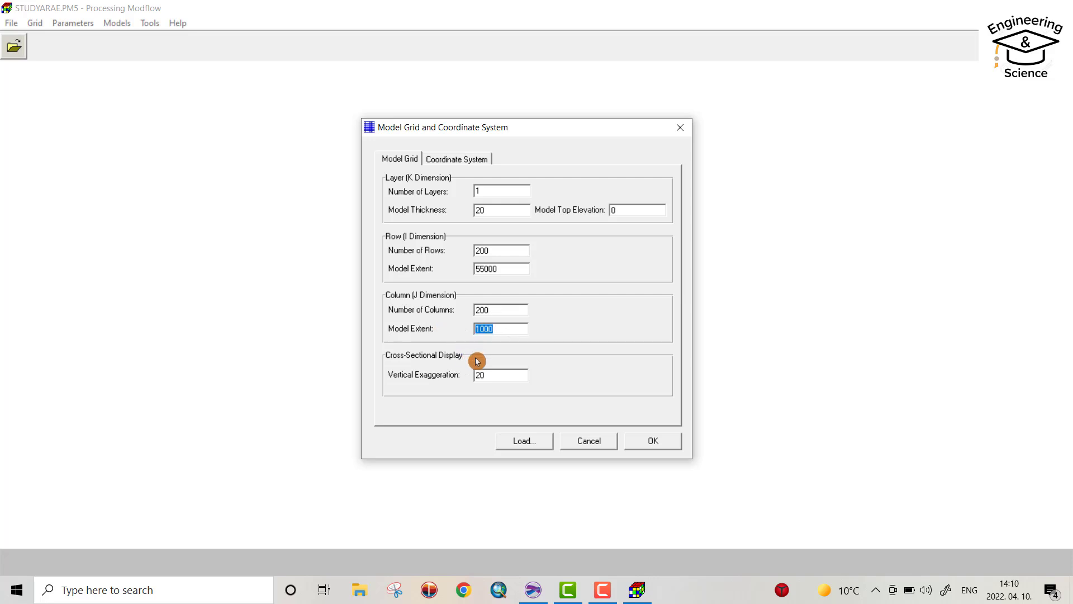
type("80")
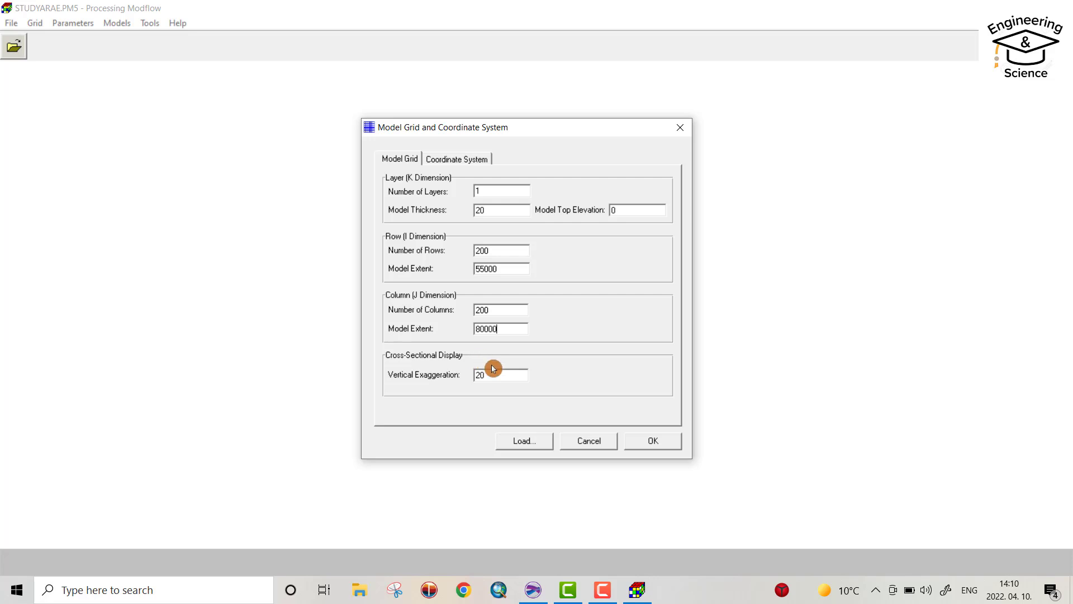
left_click(651, 441)
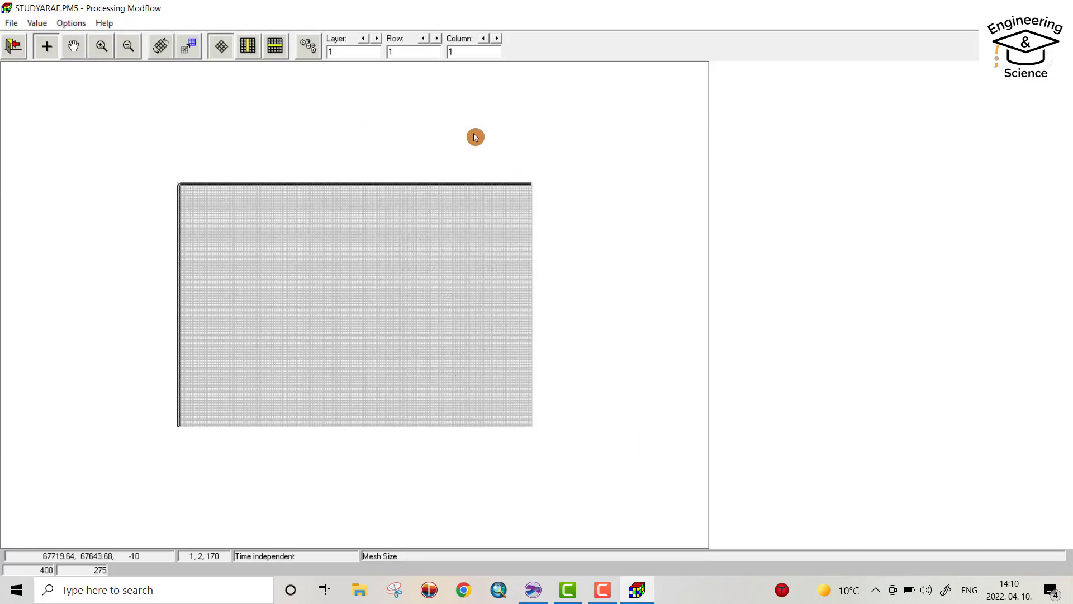
mouse_move(318, 380)
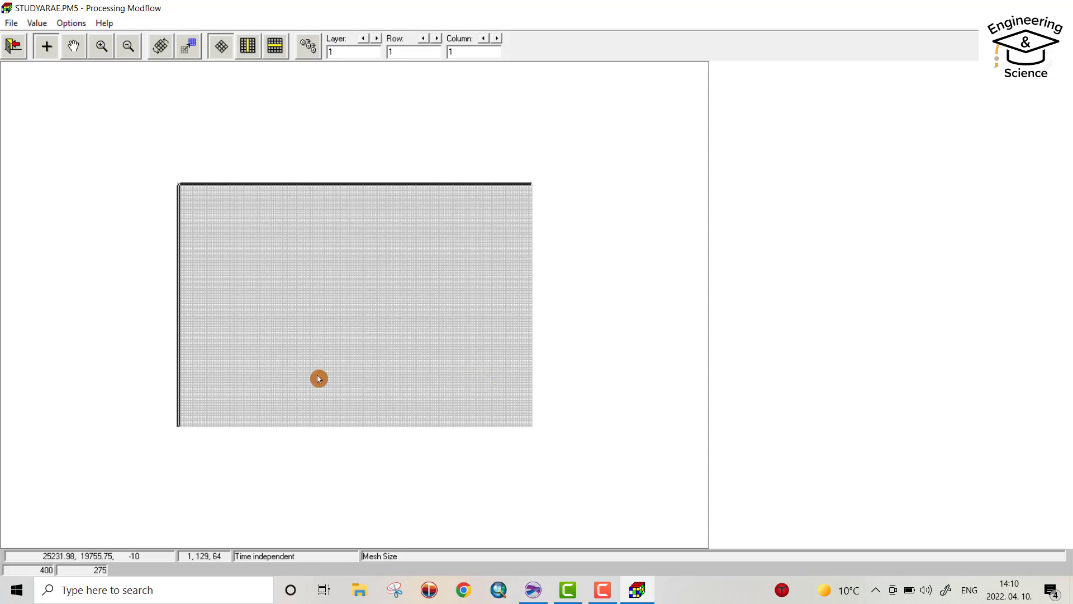
Load Desktop\youtube\studyarea.dxf as the first background map and switch its display on.
left_click(70, 22)
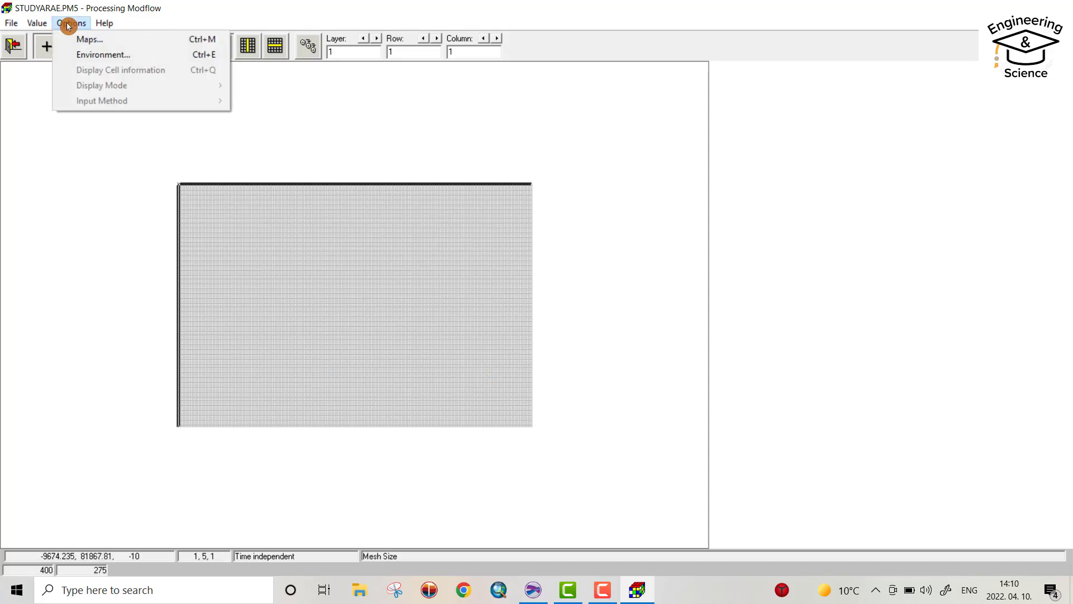
left_click(89, 39)
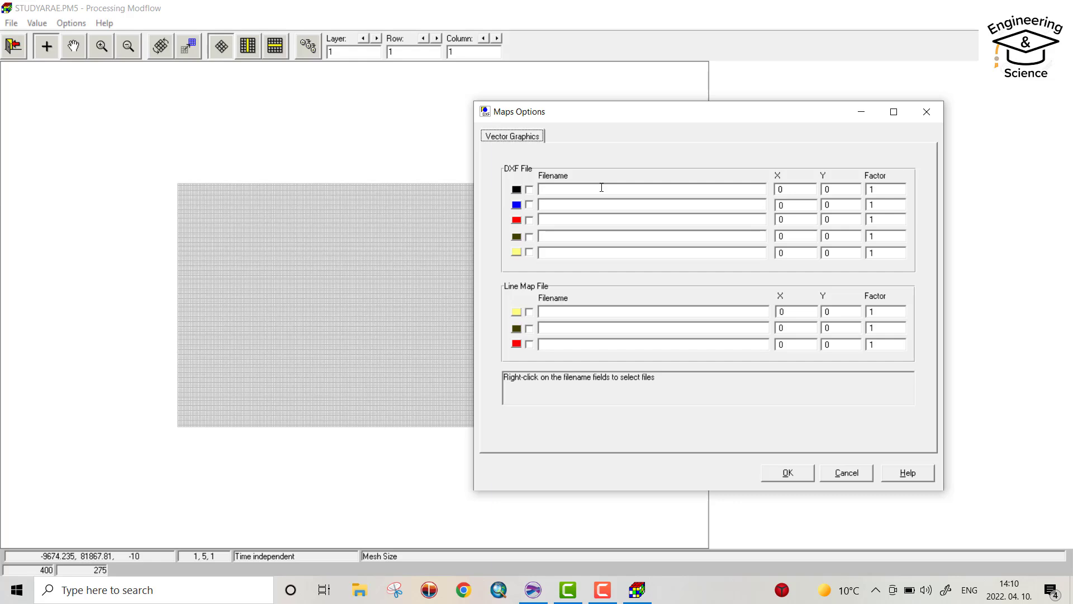
right_click(651, 188)
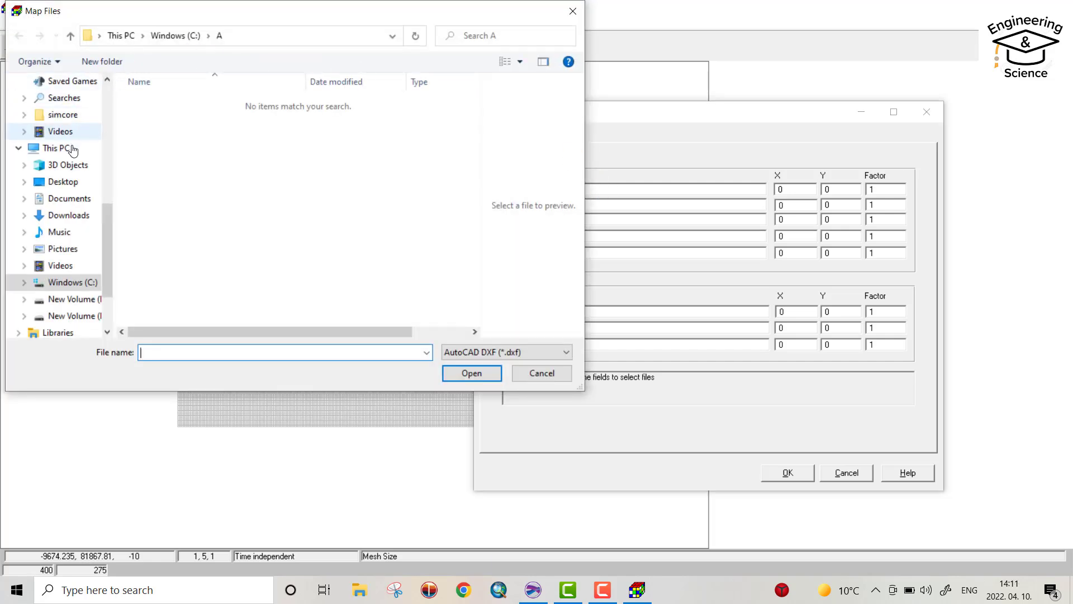
left_click(63, 181)
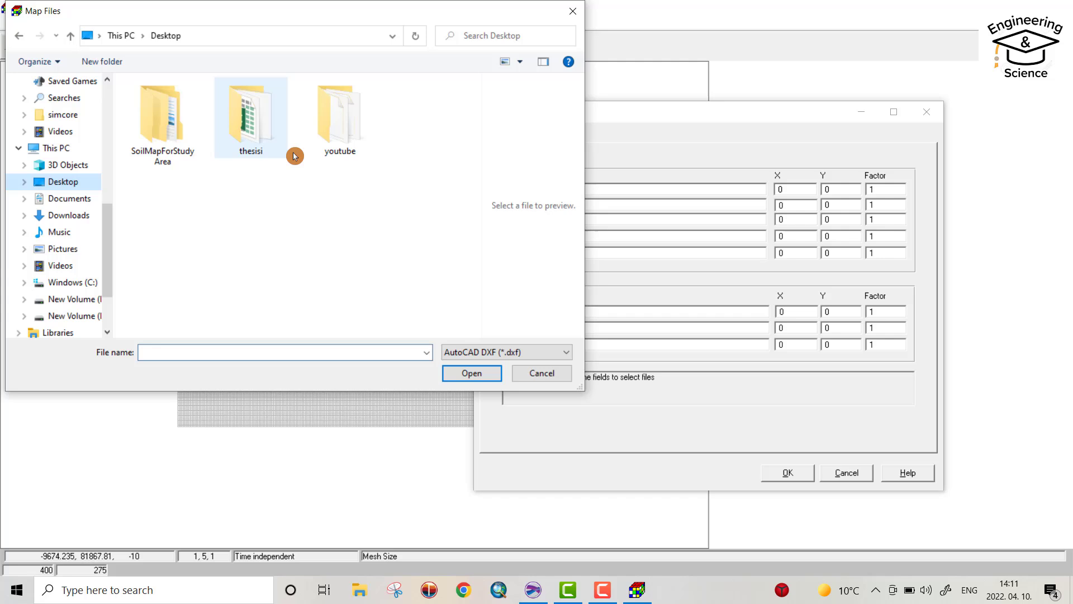
double_click(338, 113)
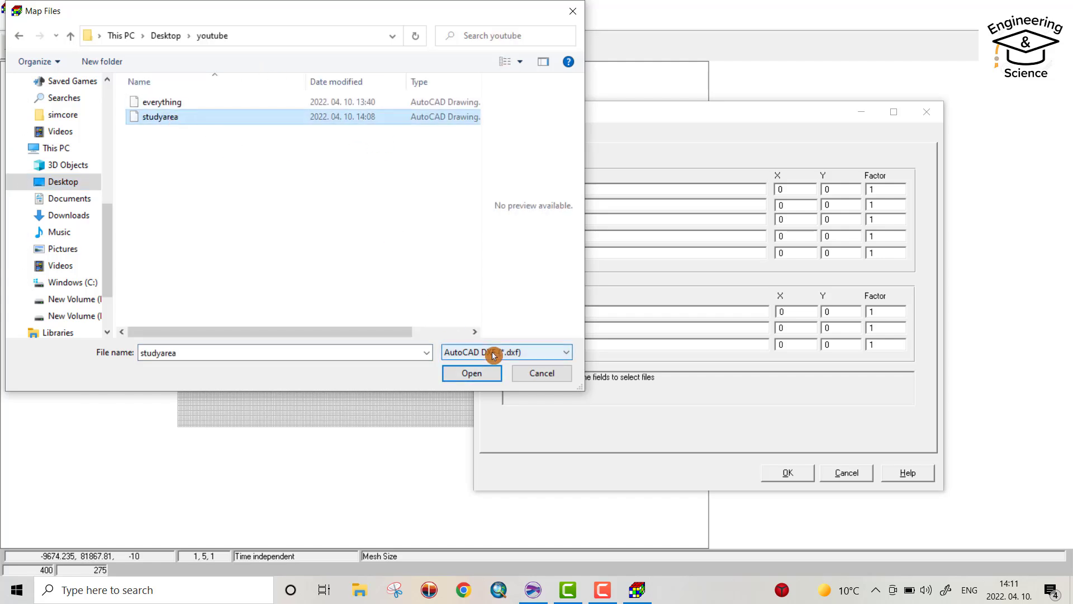
left_click(471, 373)
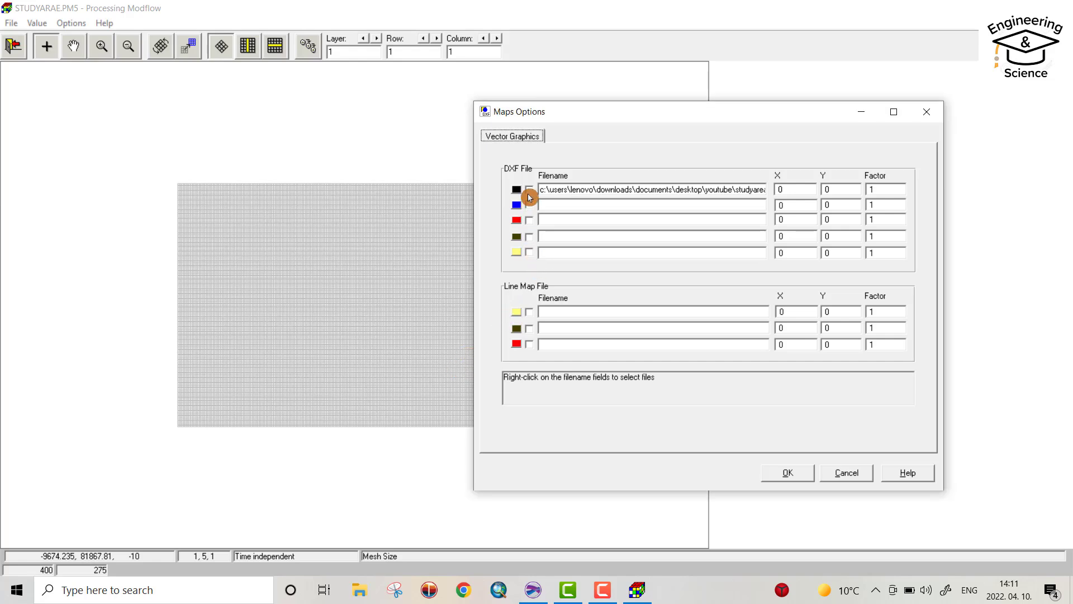
left_click(528, 189)
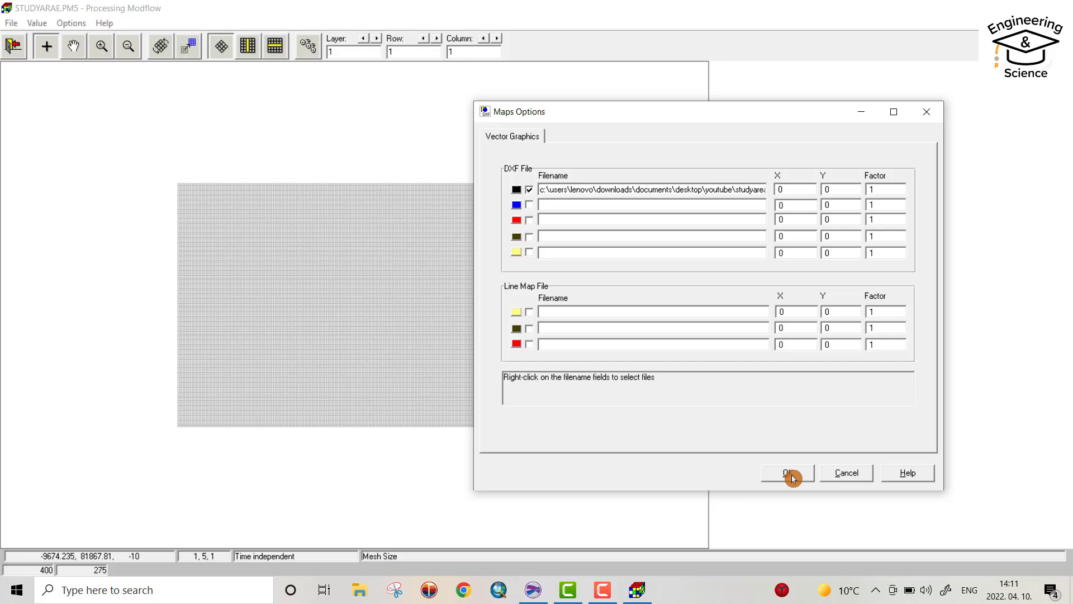
left_click(787, 472)
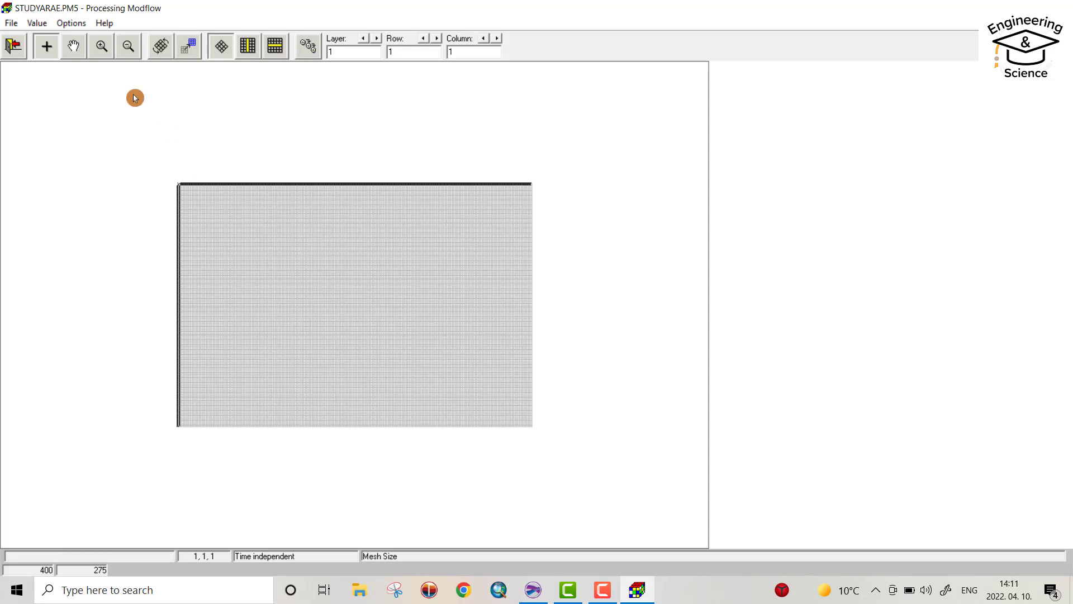
Set the grid origin to Xo 360000 and Yo 4040000 in the Coordinate System settings.
left_click(70, 23)
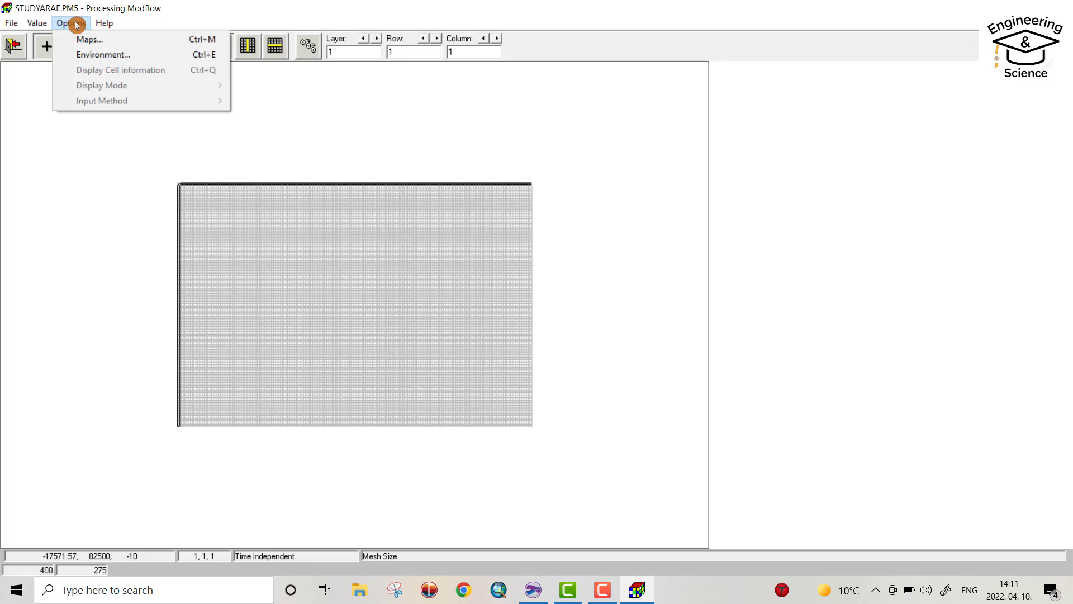
mouse_move(103, 55)
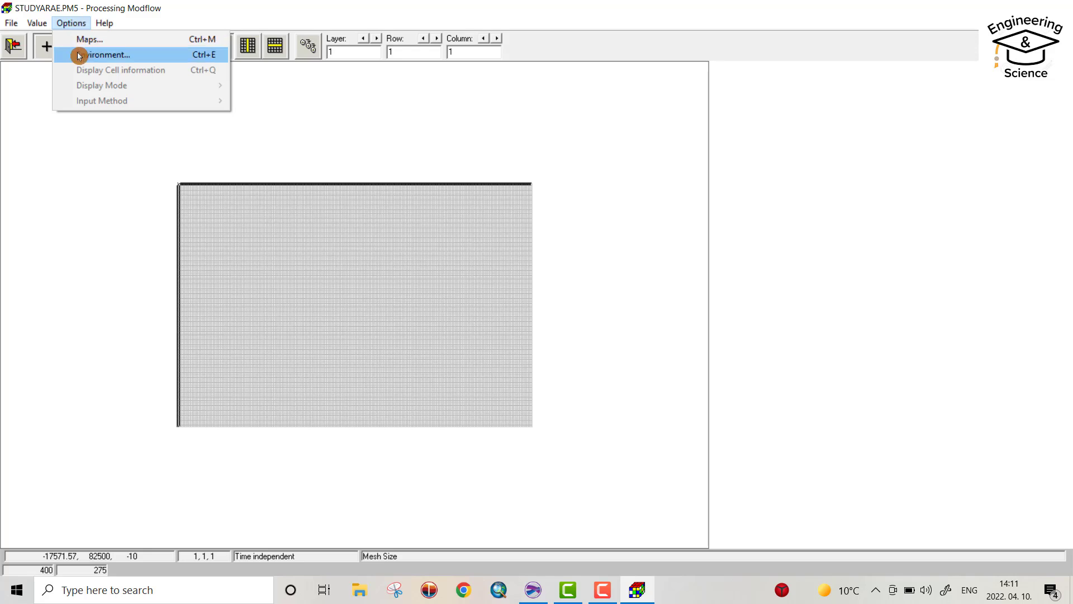
left_click(106, 55)
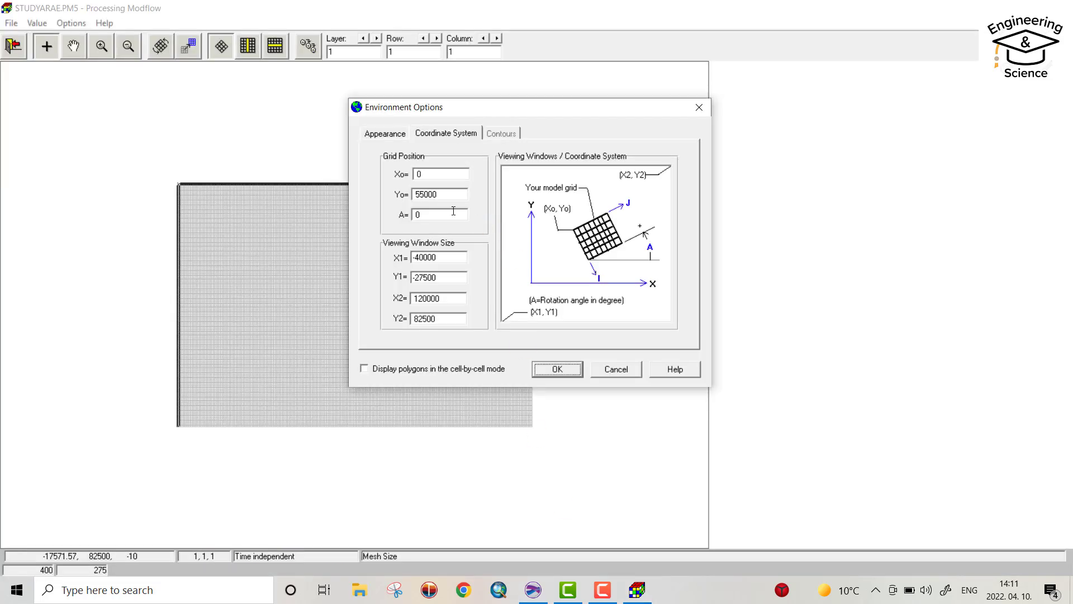
type("3")
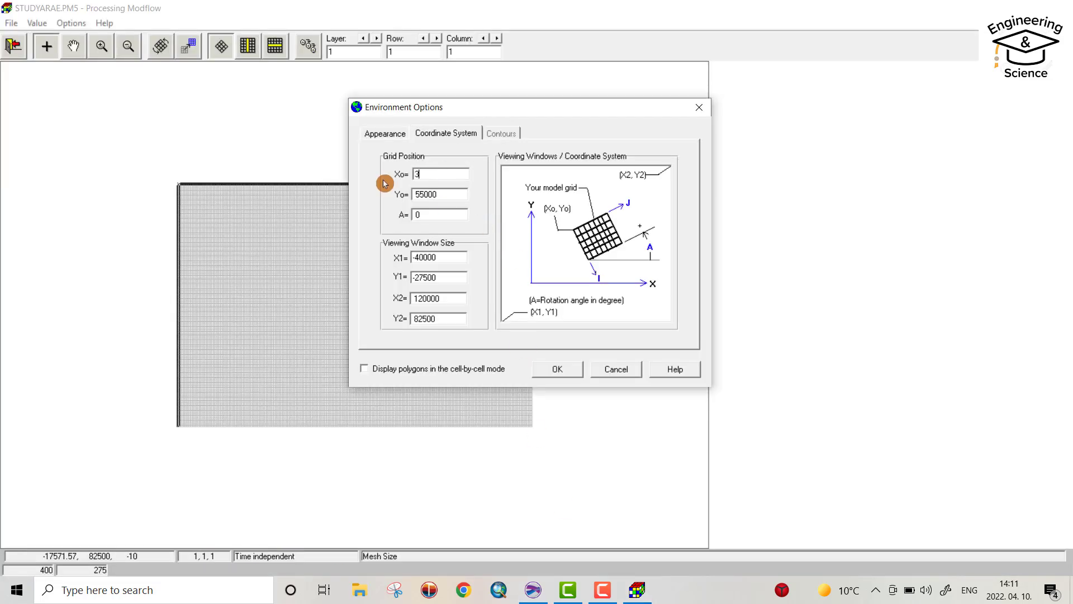
type("60000")
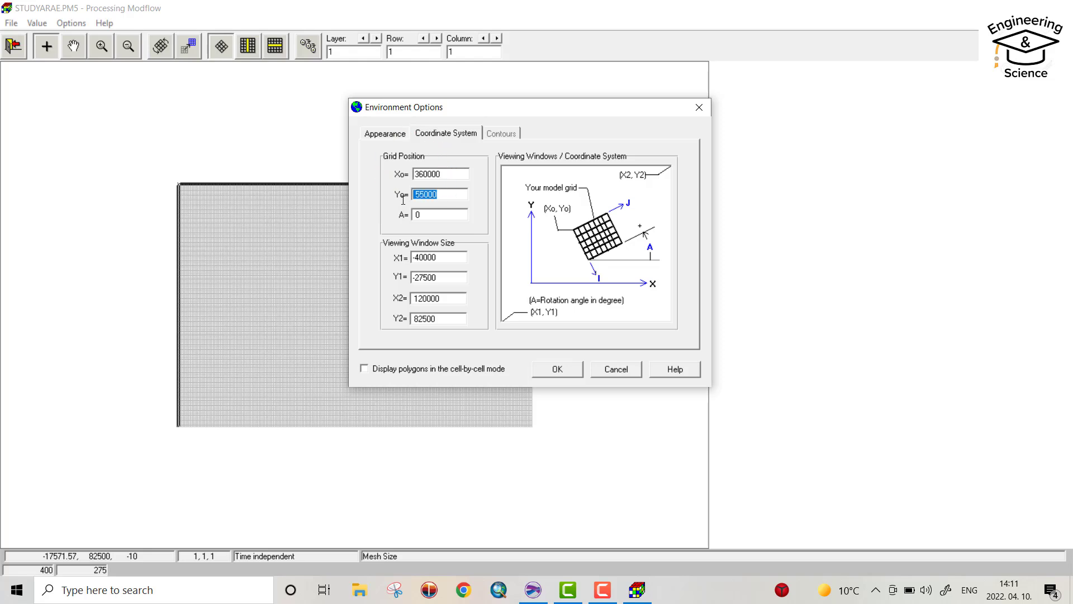
type("404")
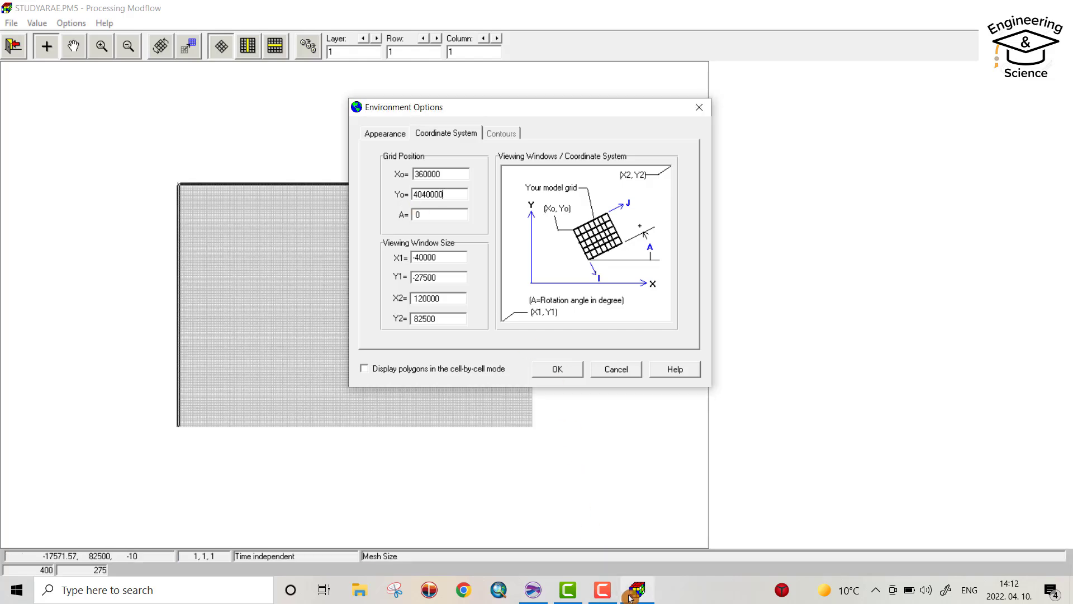
left_click(532, 589)
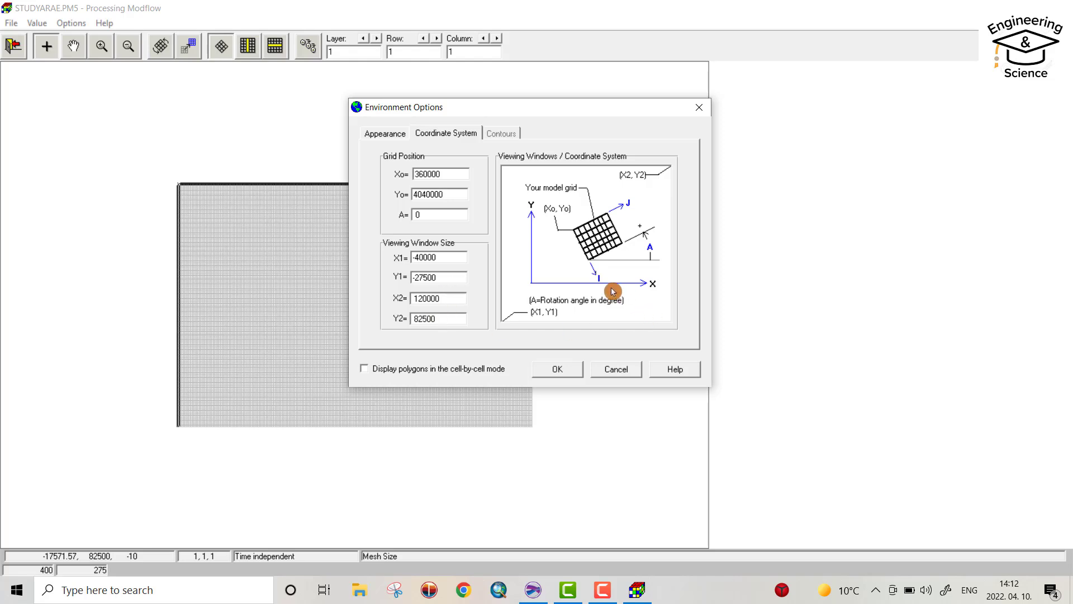
Replace the viewing window's X1 with 355000, then check the Surfer map limits.
left_click(438, 257)
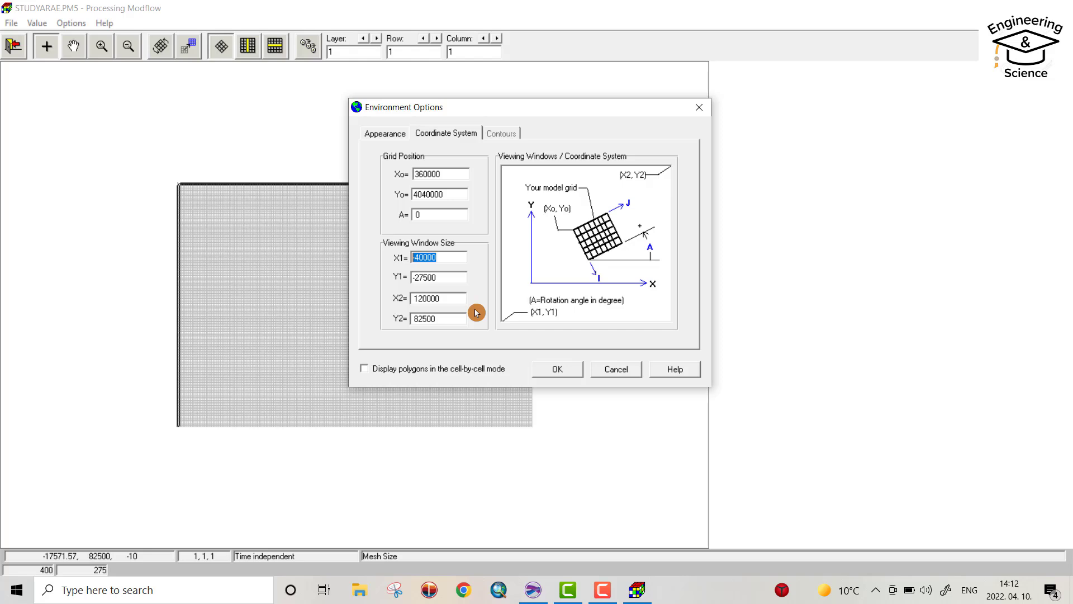
type("355")
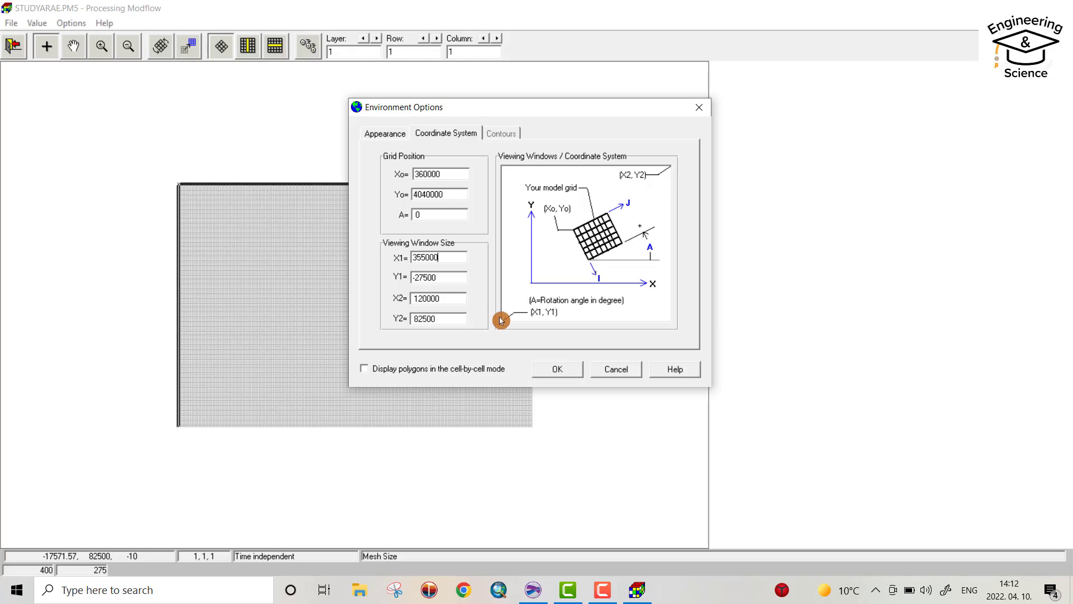
left_click(439, 276)
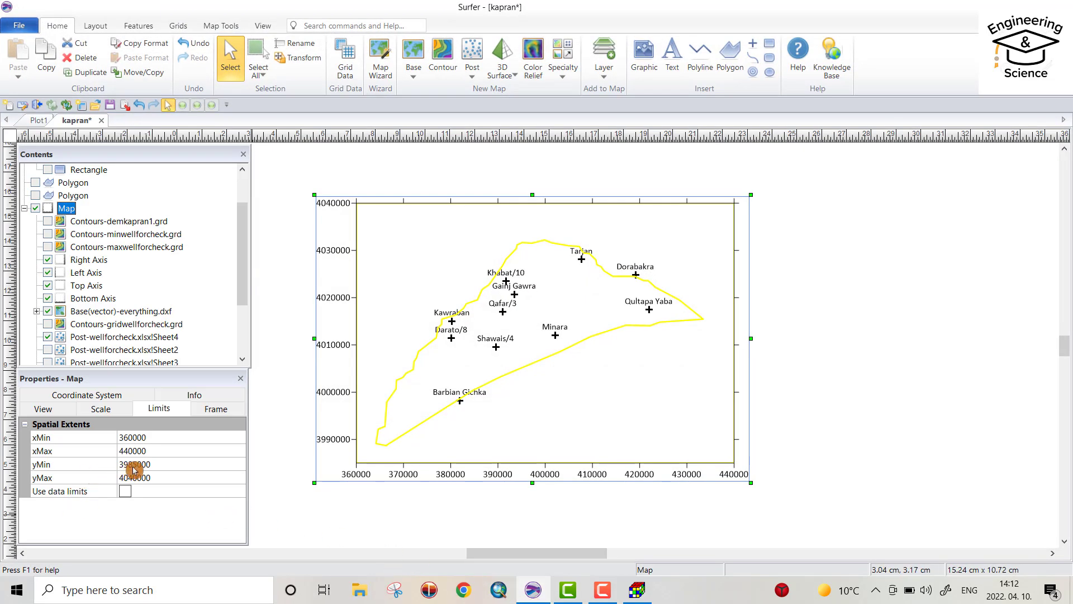
Enter 3985000 while checking the Surfer map's yMin limit.
type("3985000")
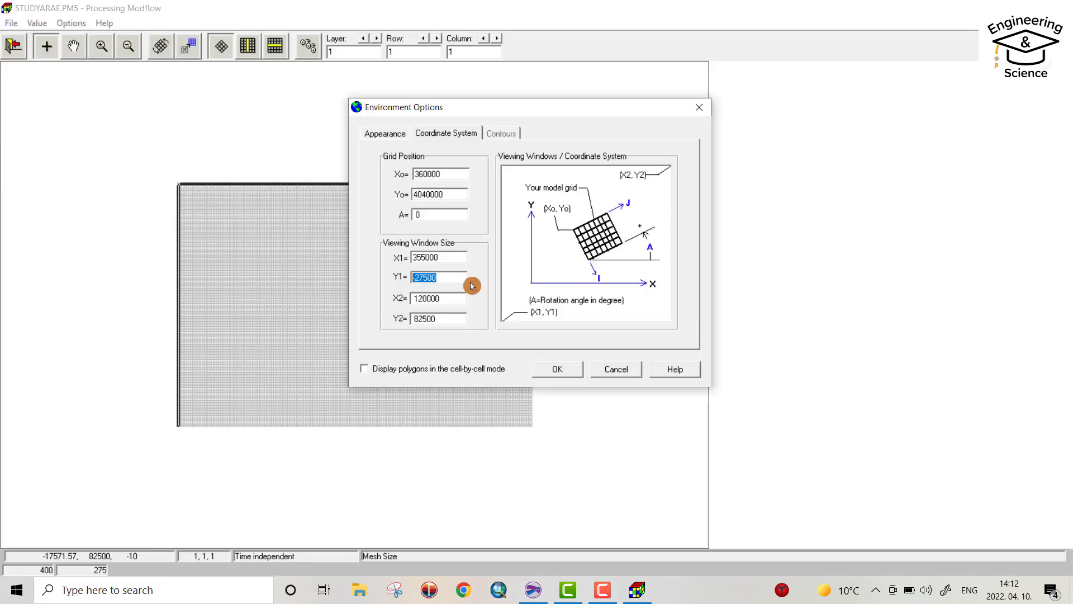
Enter the lower viewing-window bound Y1 = 3980000.
type("3")
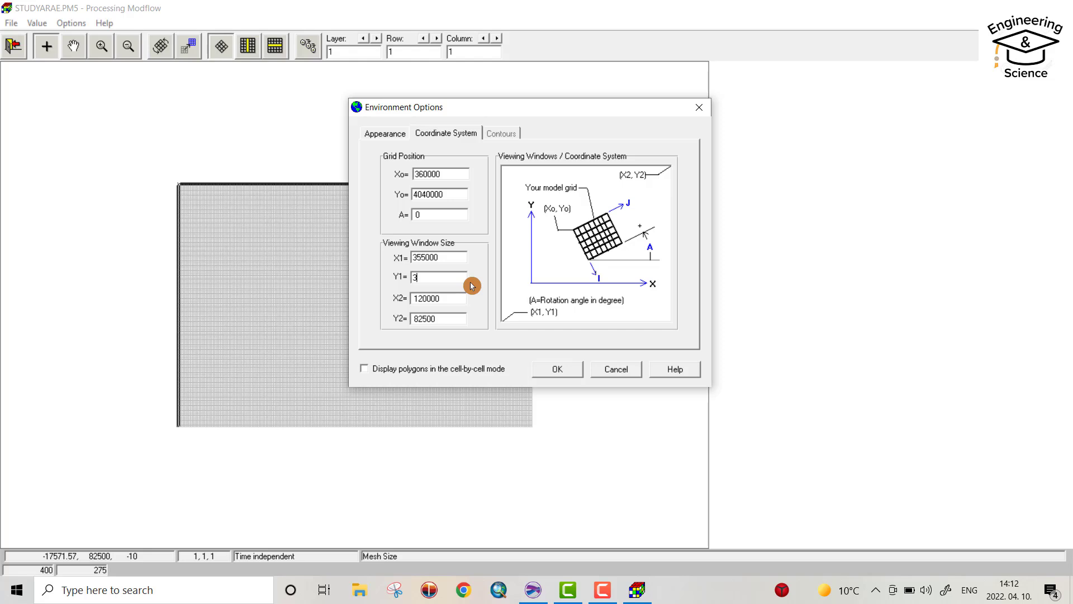
type("98")
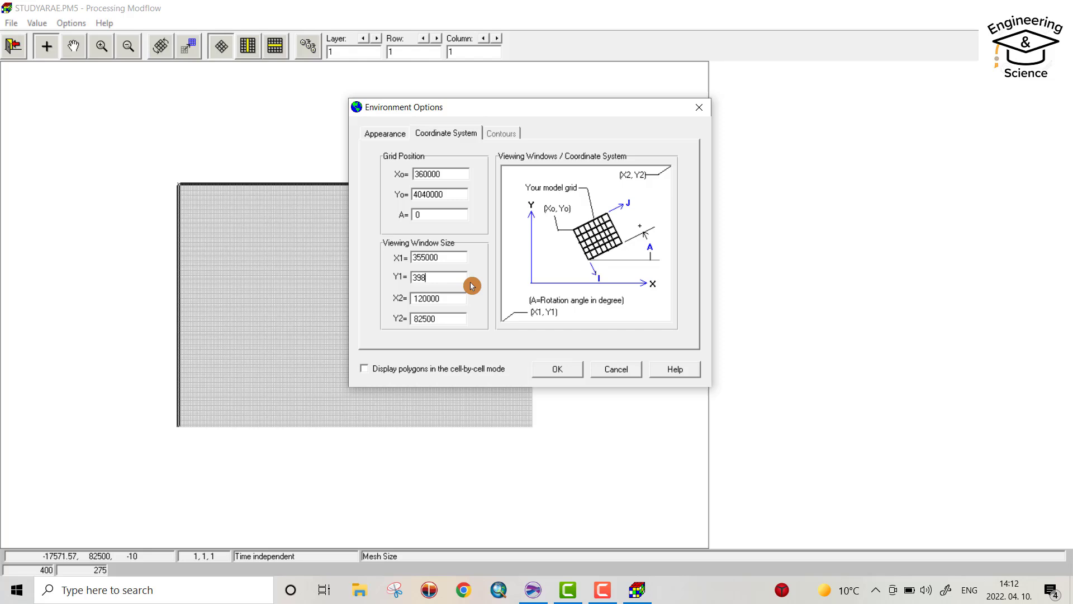
type("000")
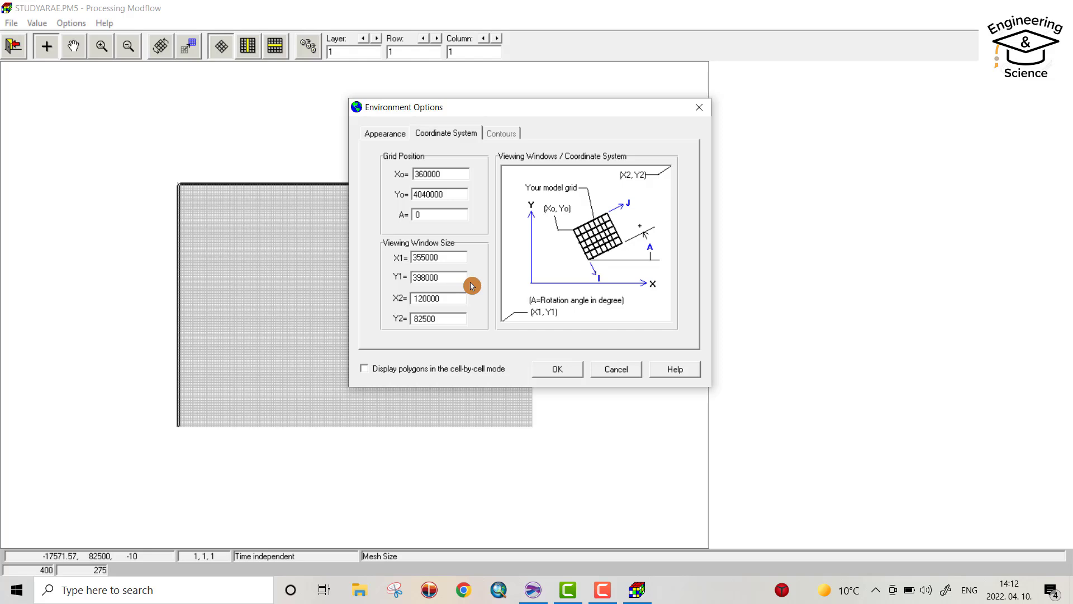
left_click(438, 277)
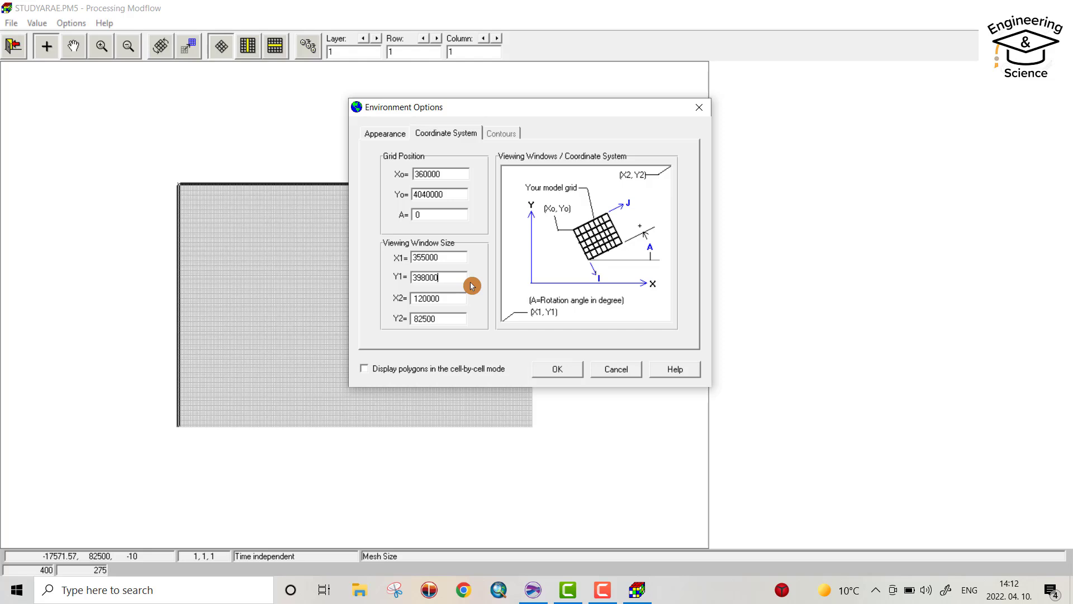
type("0")
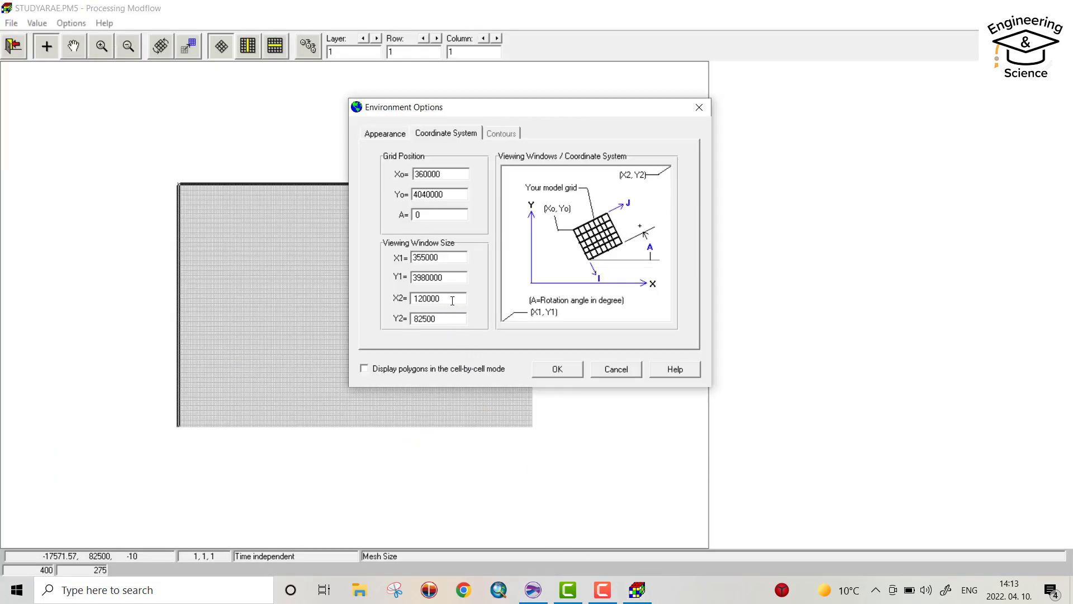
Enter the upper bounds X2 = 445000 and Y2 = 4045000.
type("4")
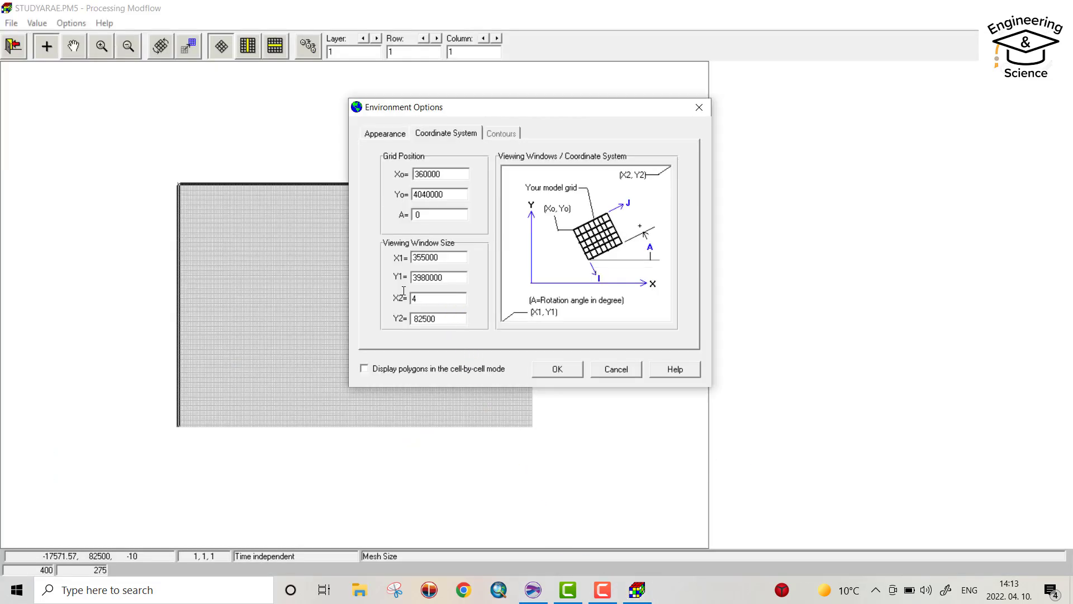
type("45000")
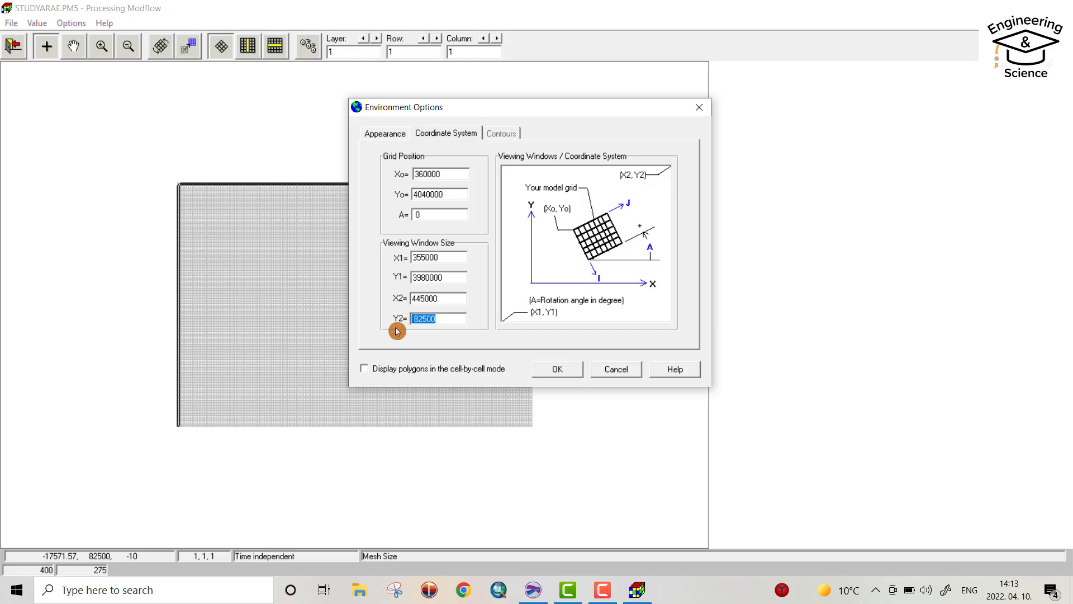
mouse_move(629, 208)
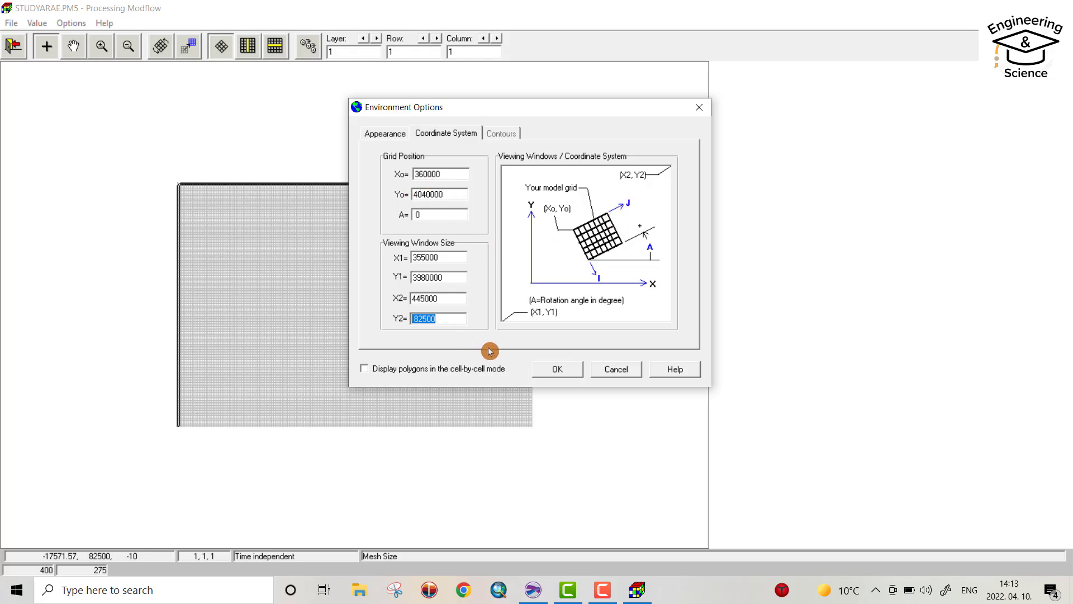
type("404")
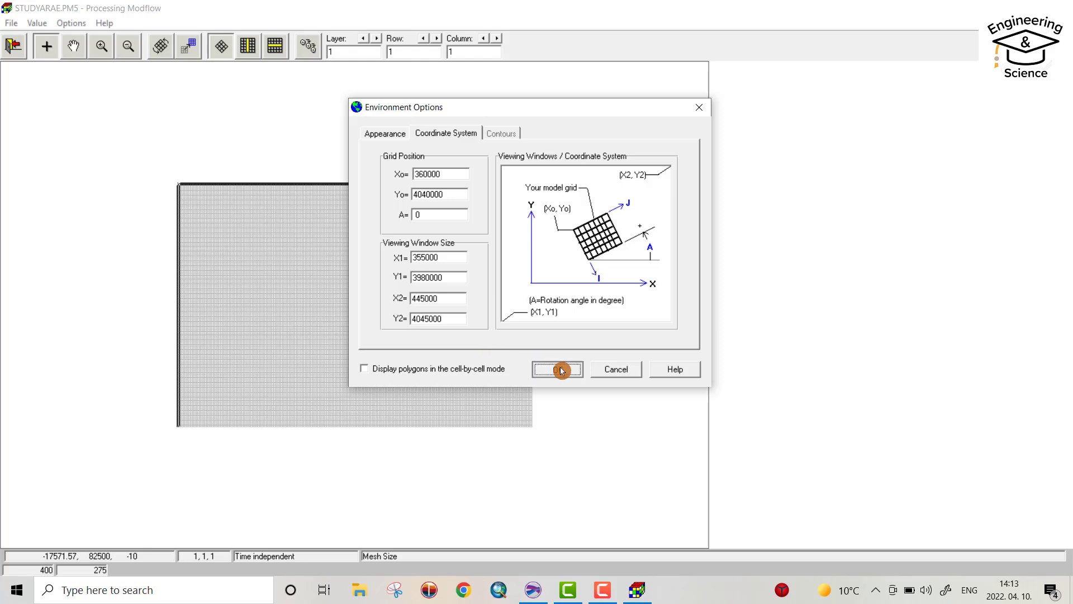
Apply the coordinates so wells and boundary overlay the grid, then uncheck Grid visibility under Environment Appearance.
left_click(557, 369)
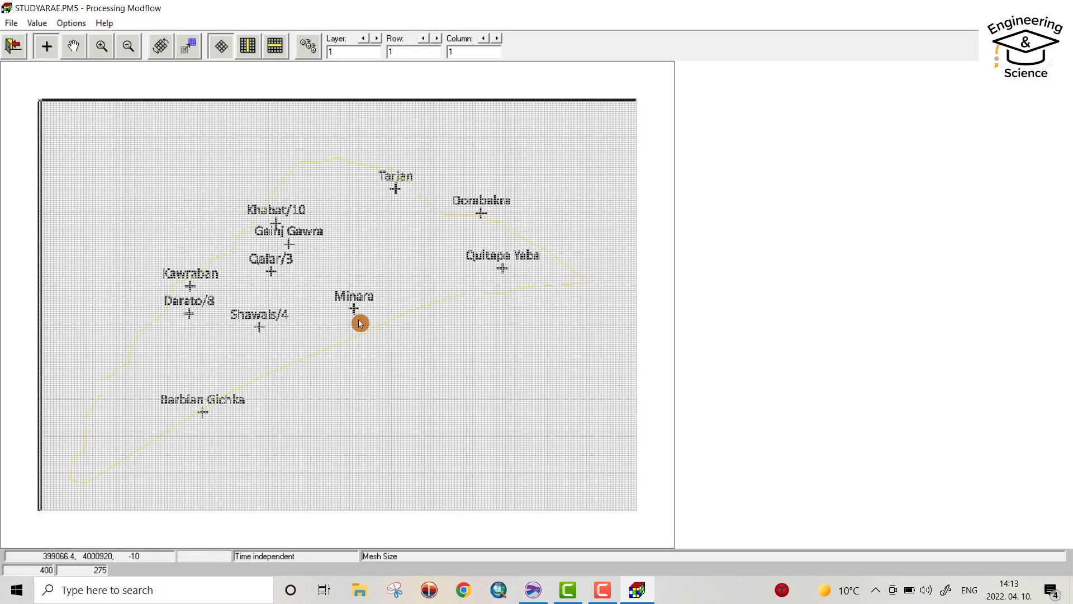
mouse_move(135, 413)
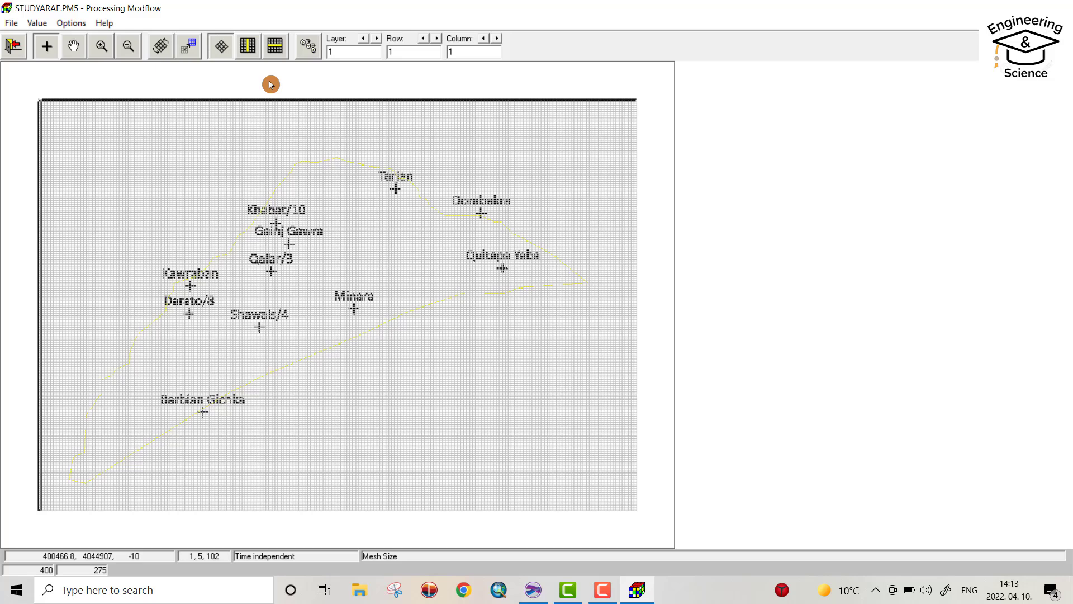
left_click(71, 23)
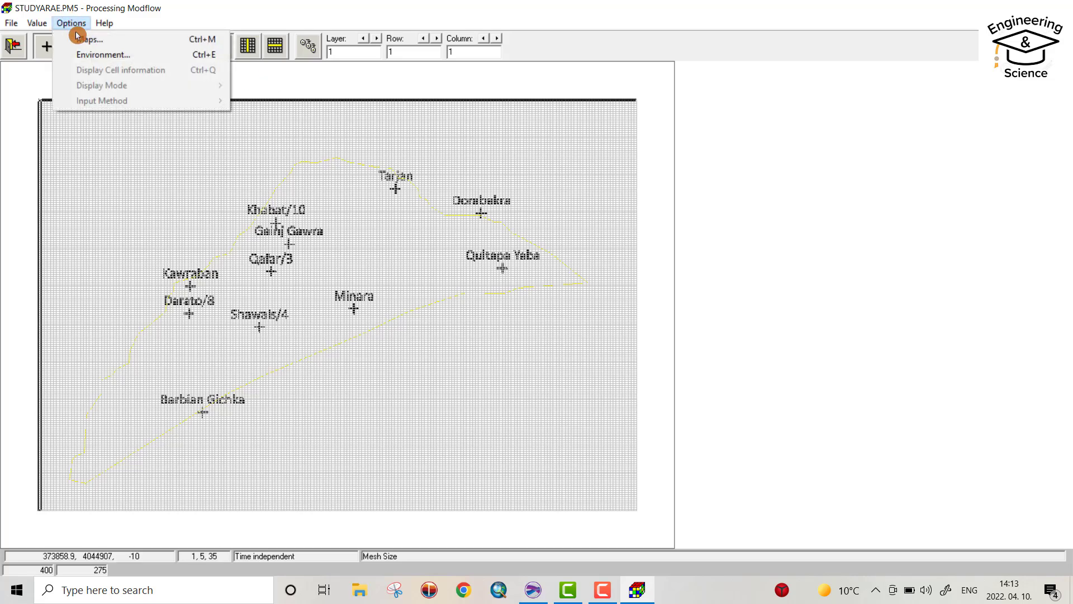
left_click(103, 53)
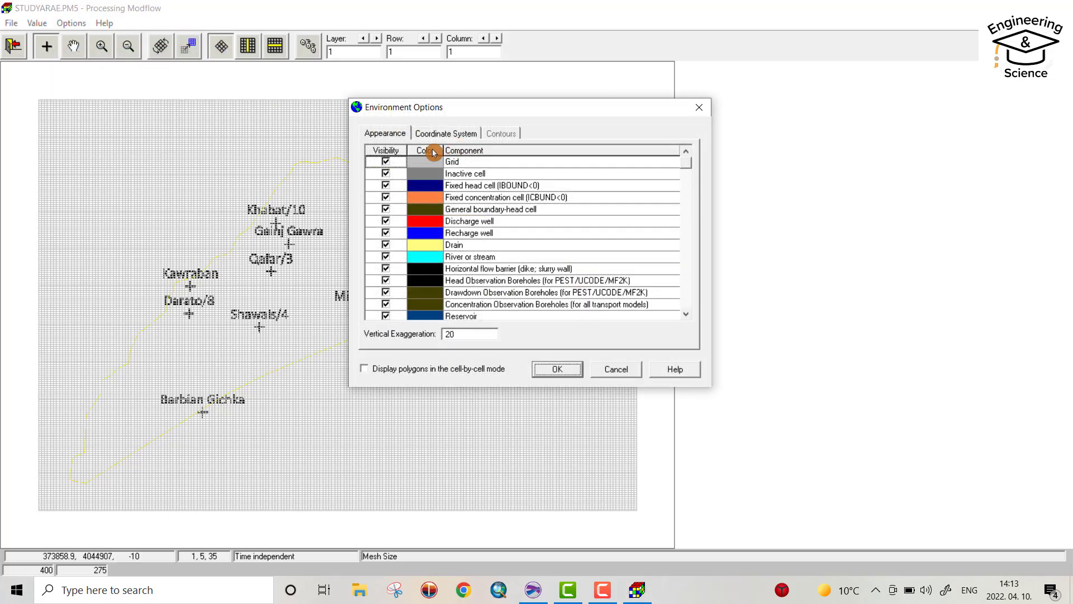
left_click(386, 161)
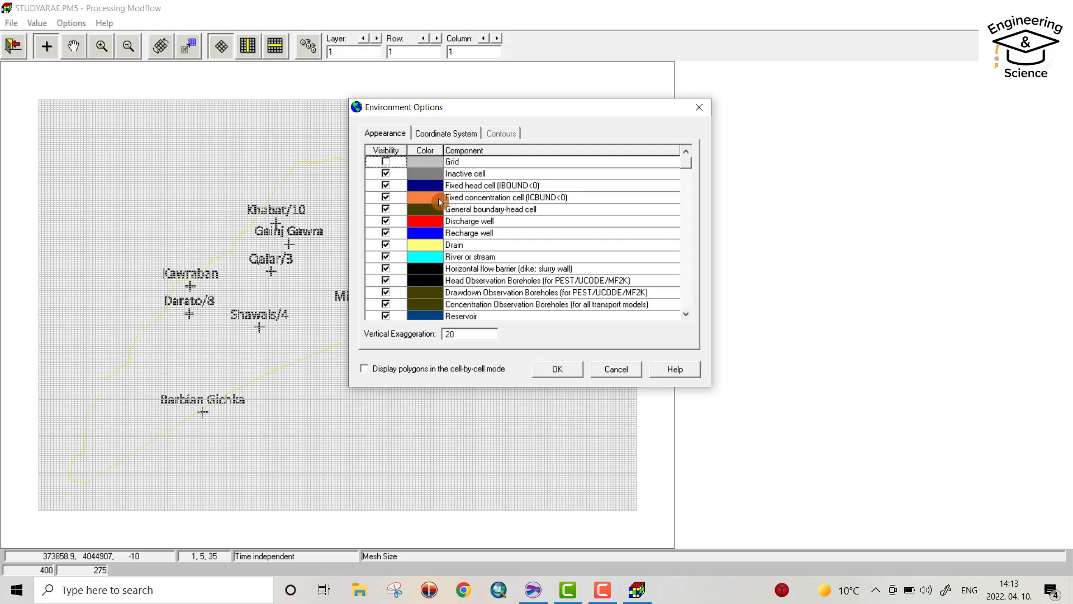